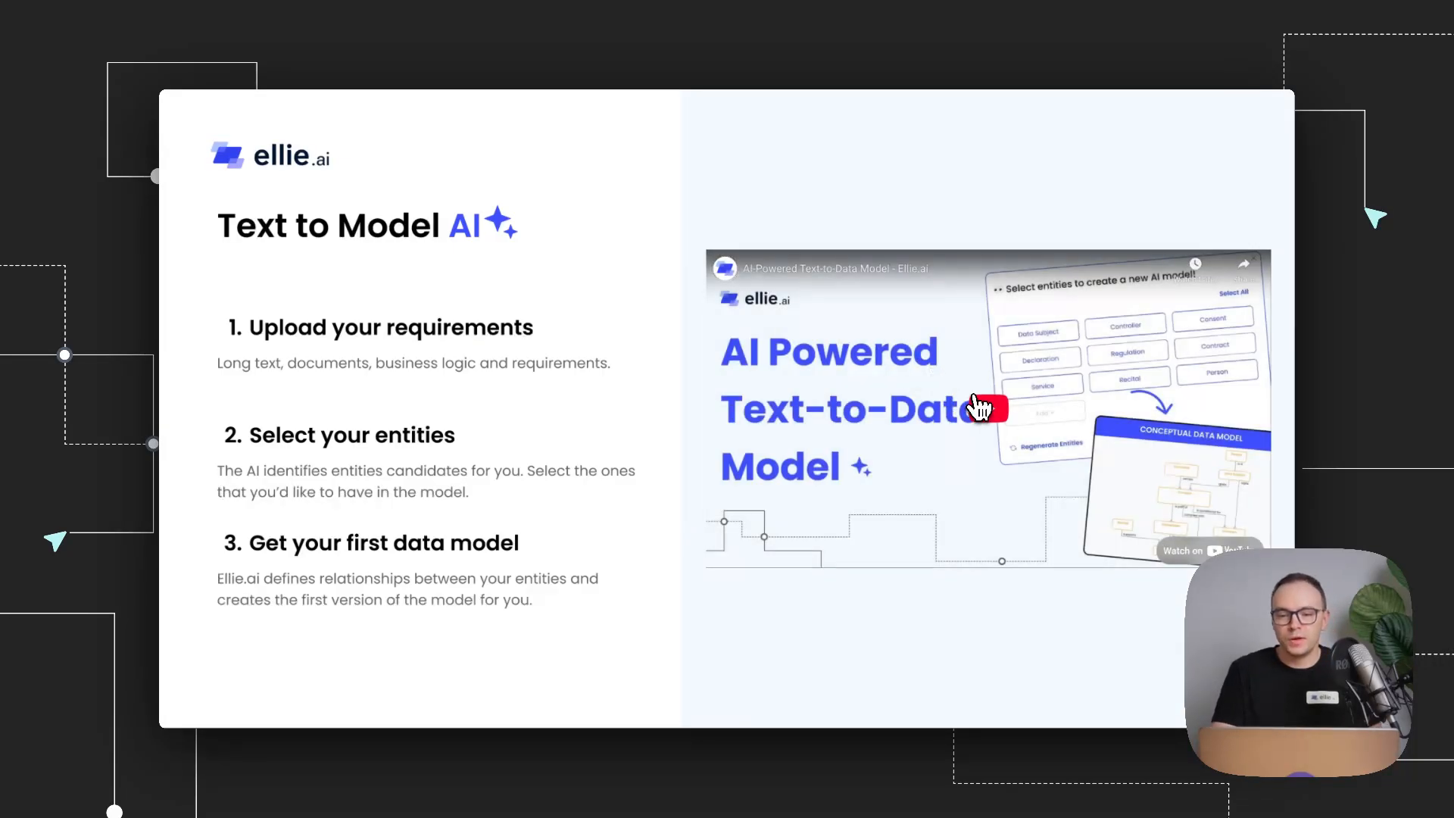
Play the Text to Model demo video showing a GDPR document prompt
click(974, 408)
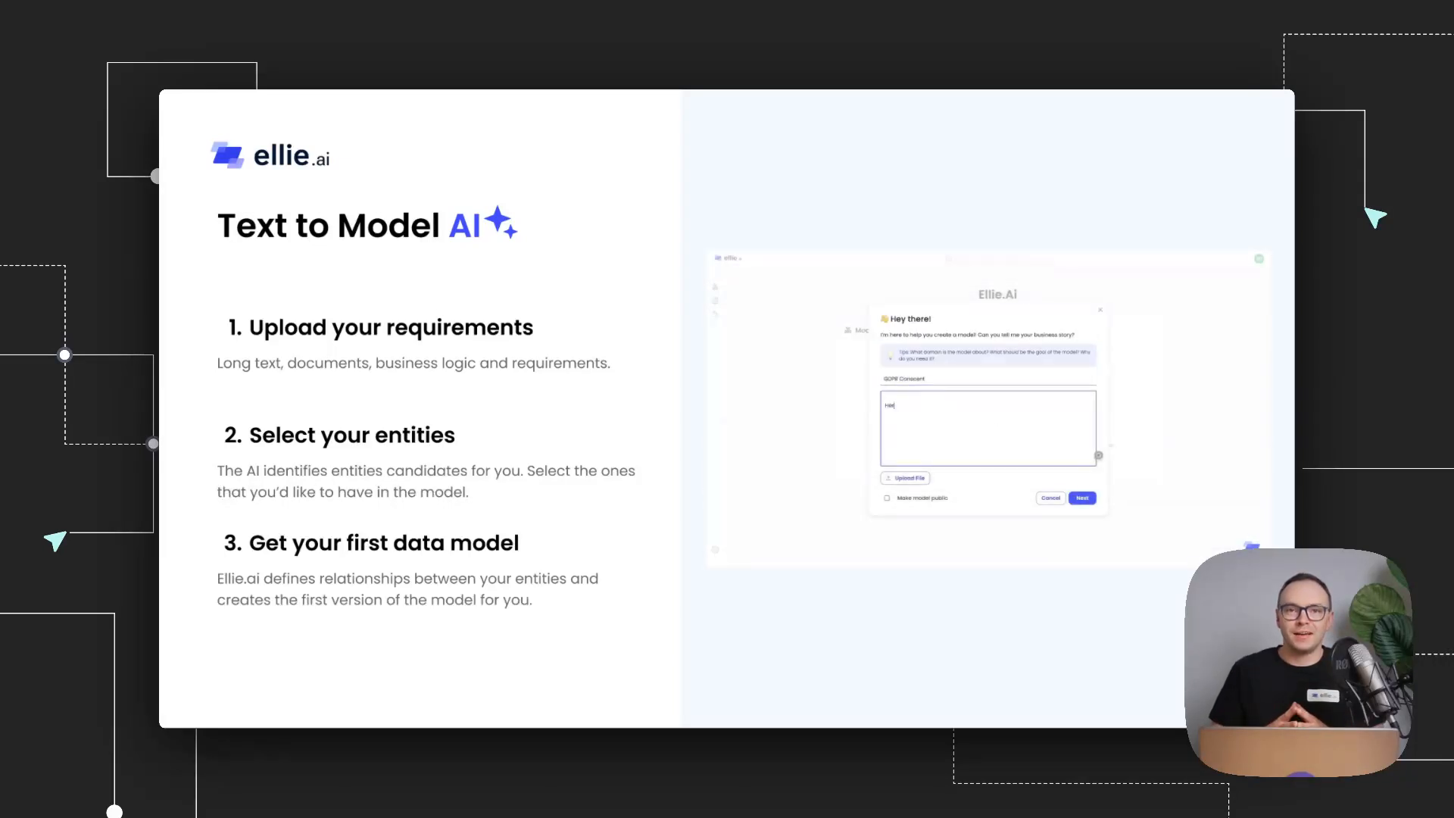
text(Here's a document for GDPR Co)
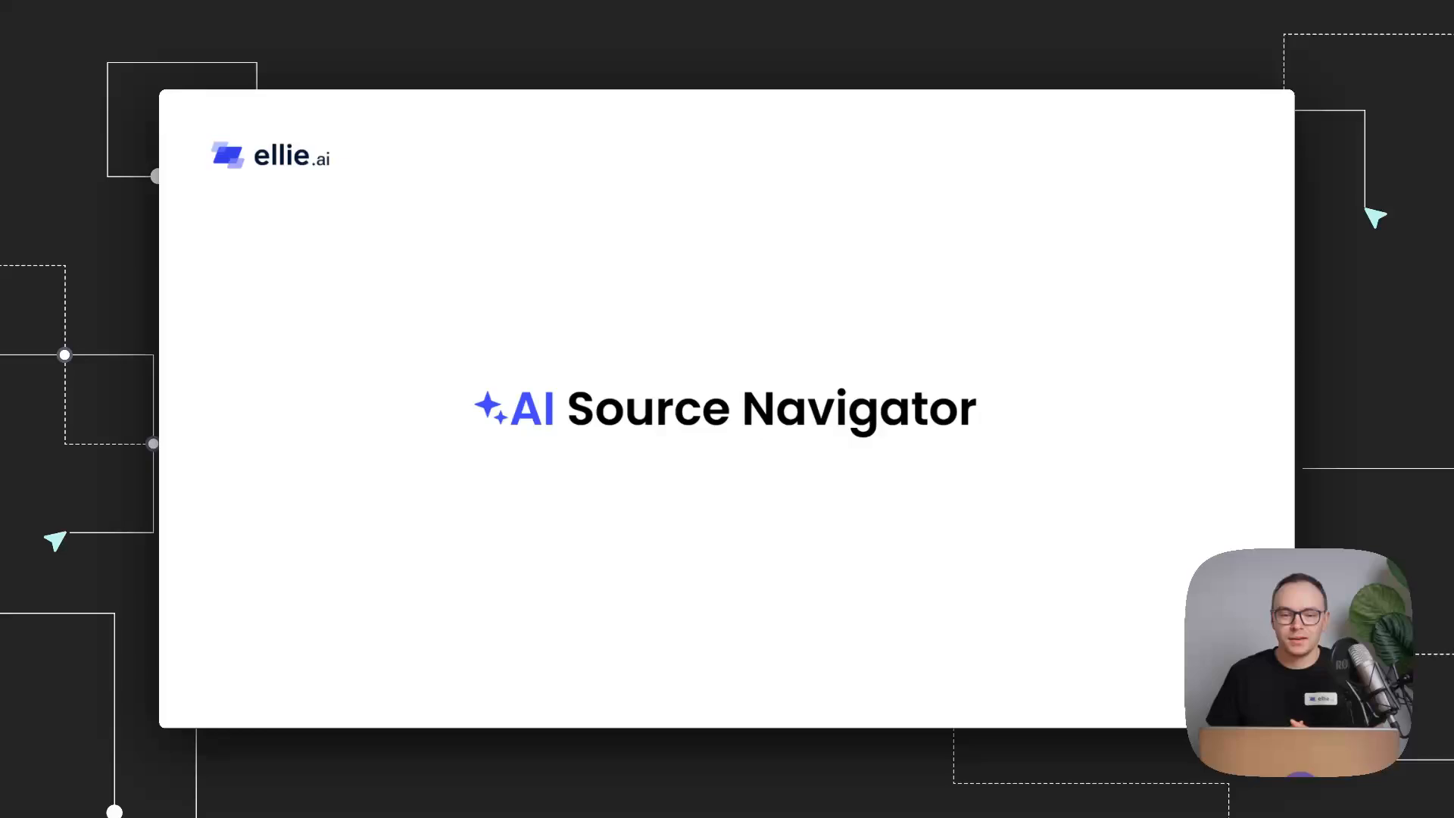
Advance past the AI Source Navigator title slide to the live Acme Inc Recent page
key(Right)
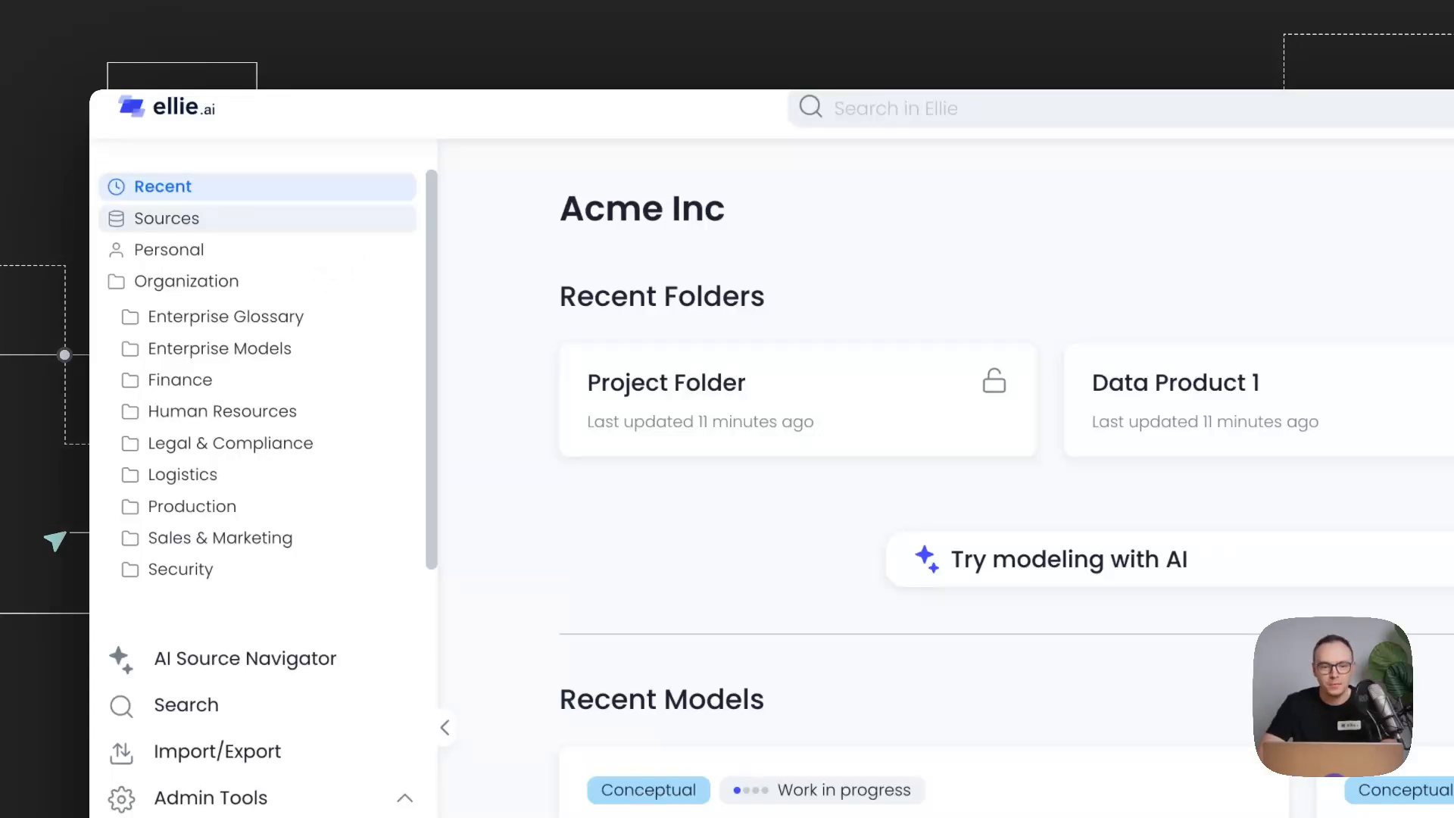
Load new sources by connecting to the PostgreSQL5 database connection
click(167, 218)
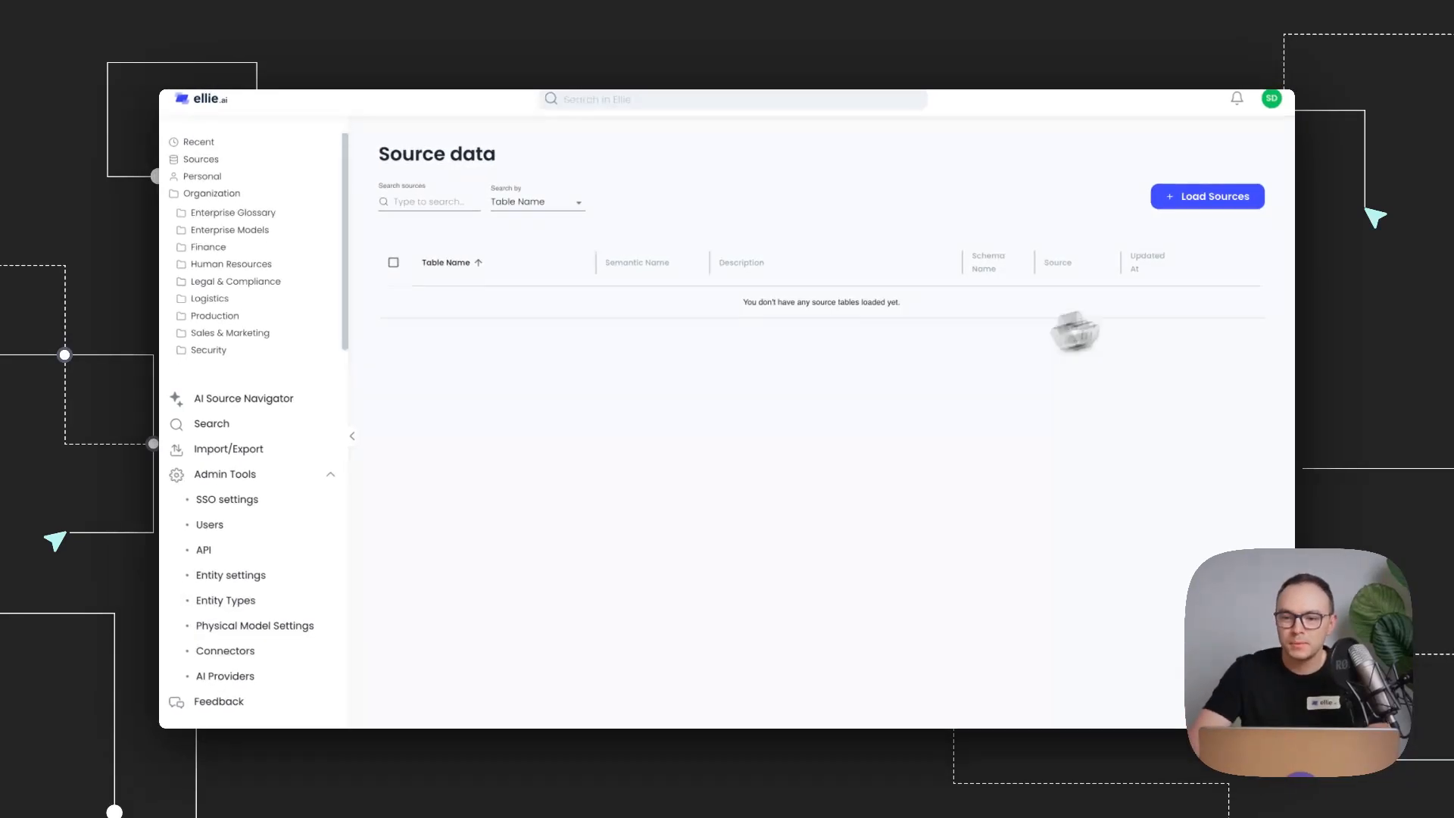
click(1207, 196)
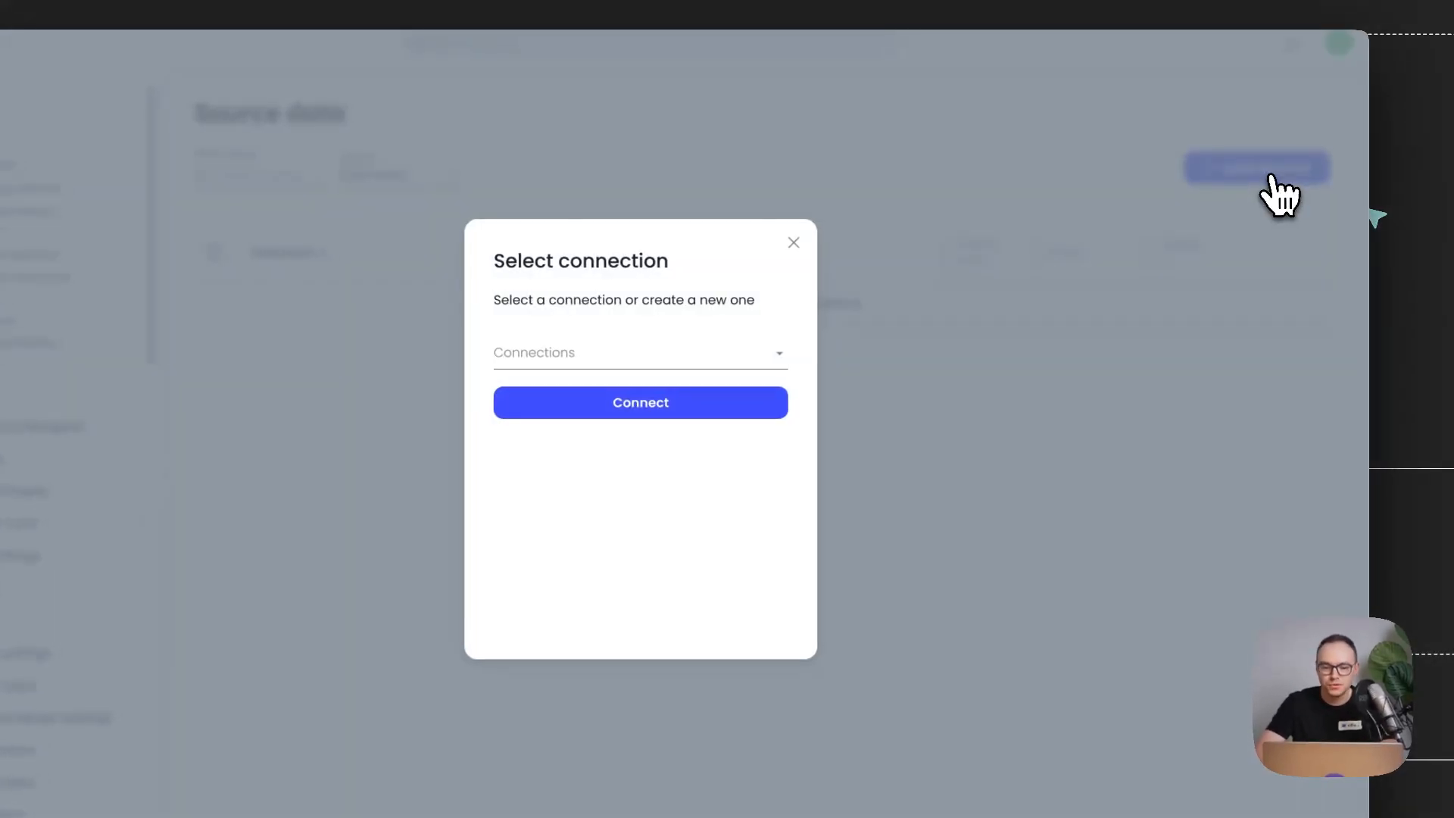
click(638, 352)
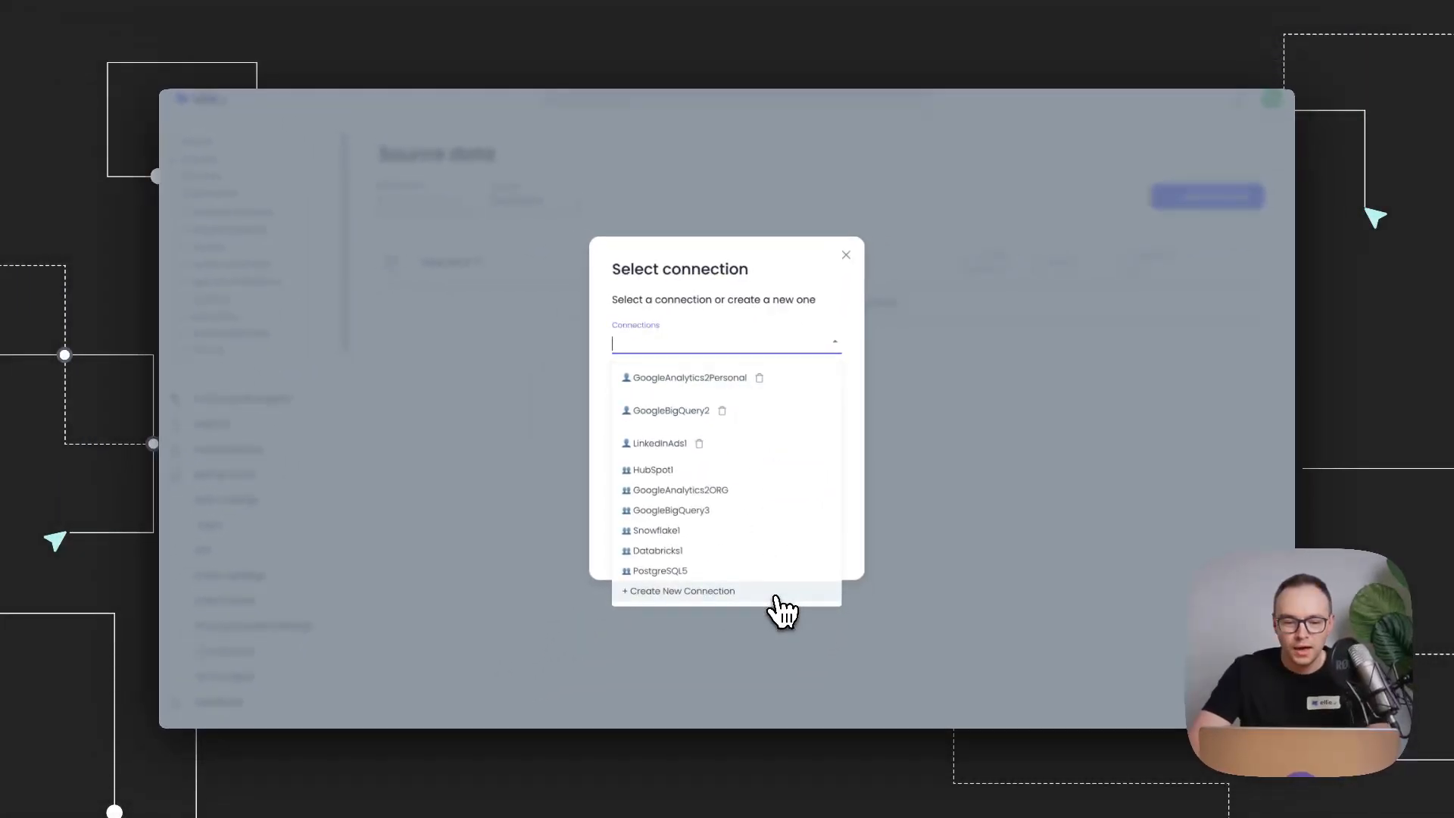
click(659, 570)
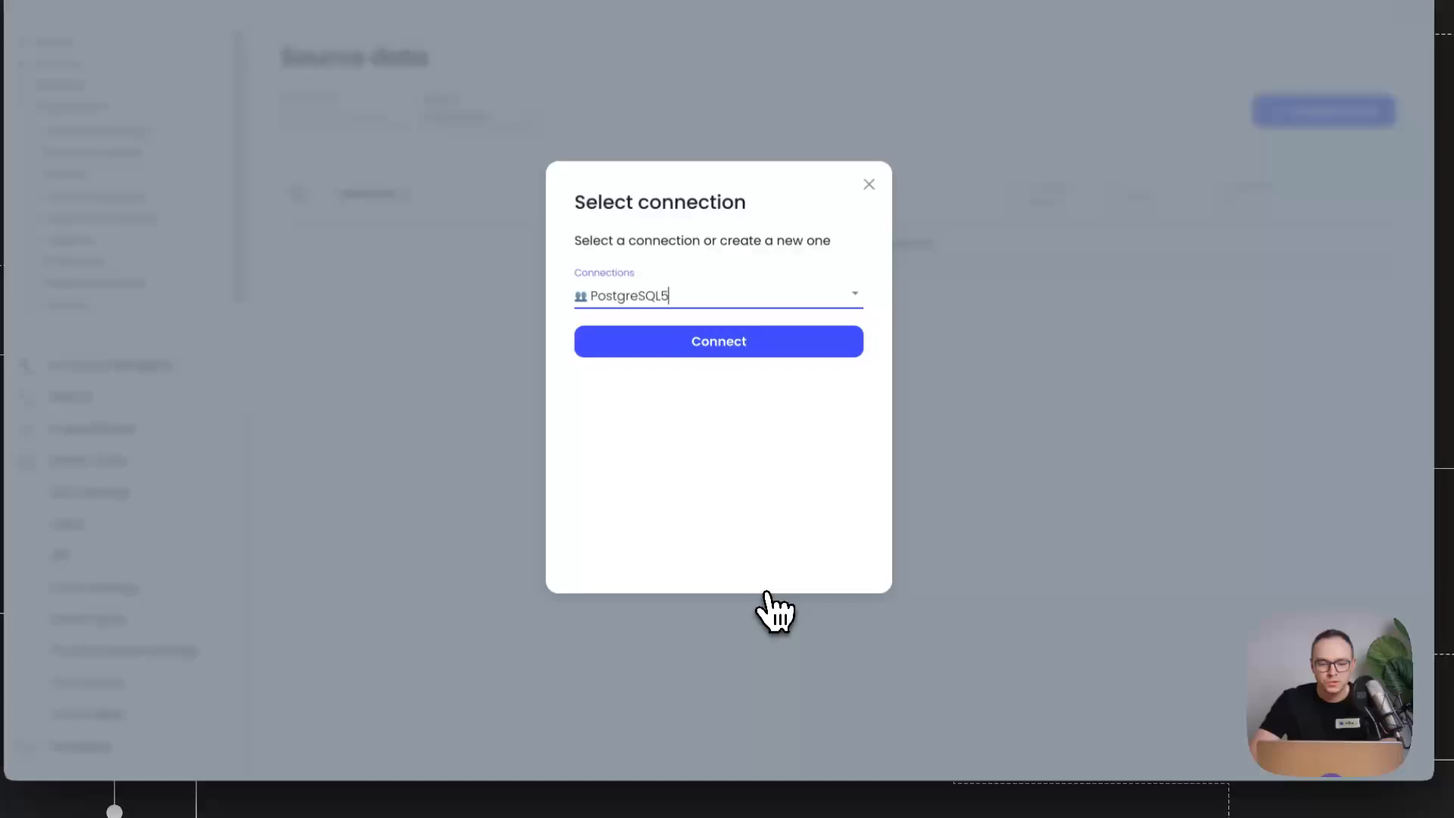
click(718, 340)
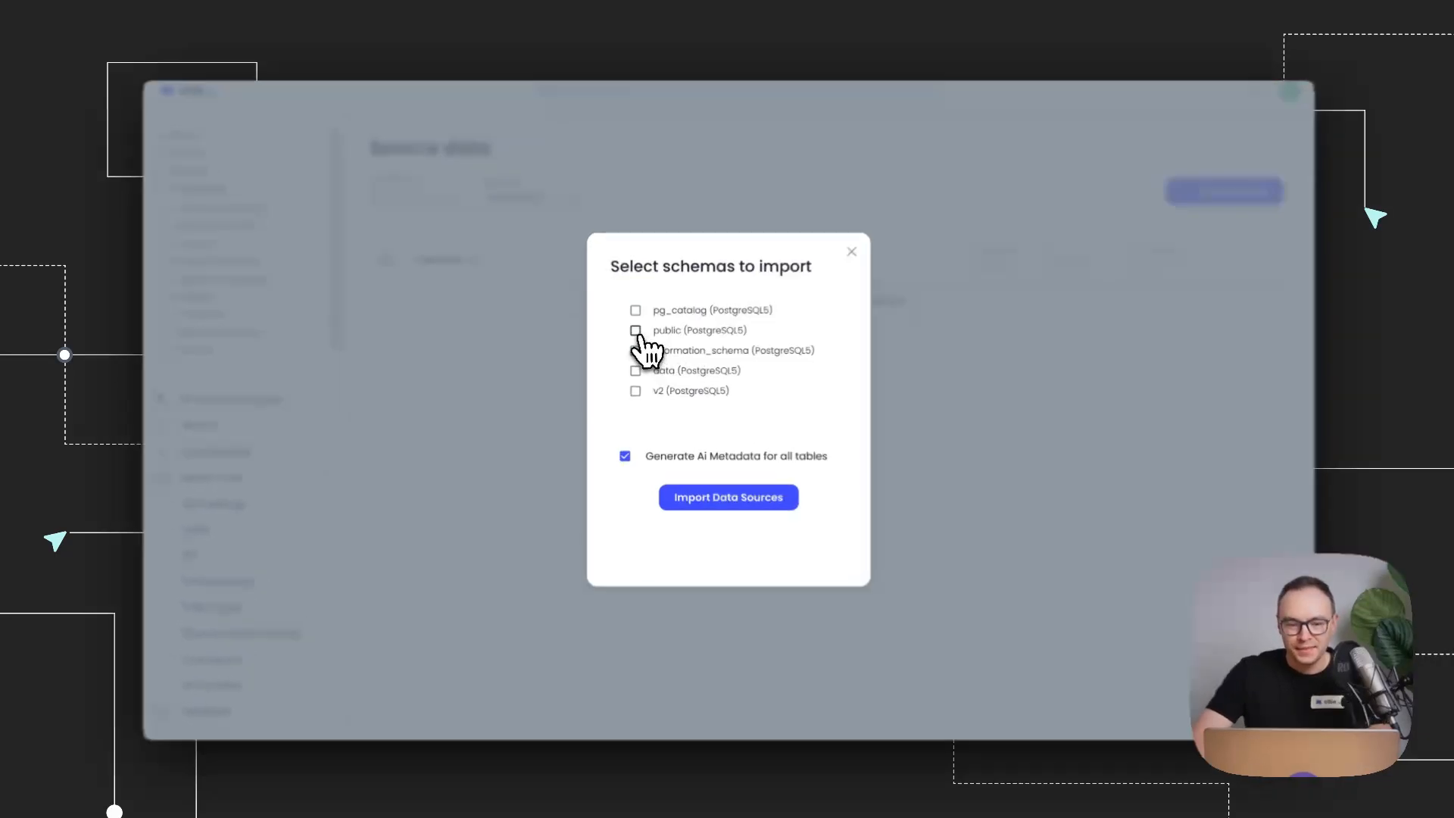
Import the public and v2 schemas with AI metadata and dismiss the success message
click(635, 330)
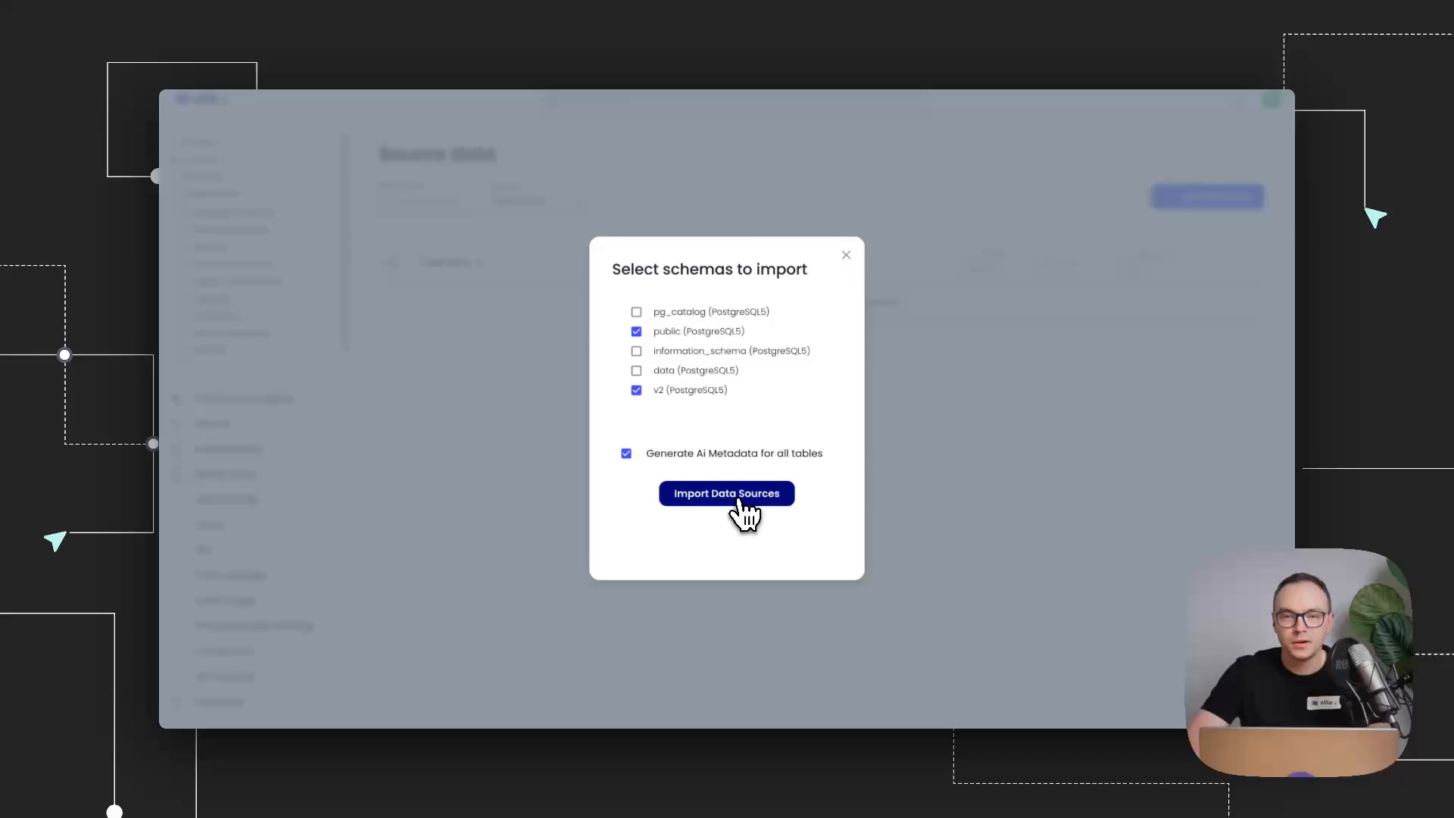
click(727, 493)
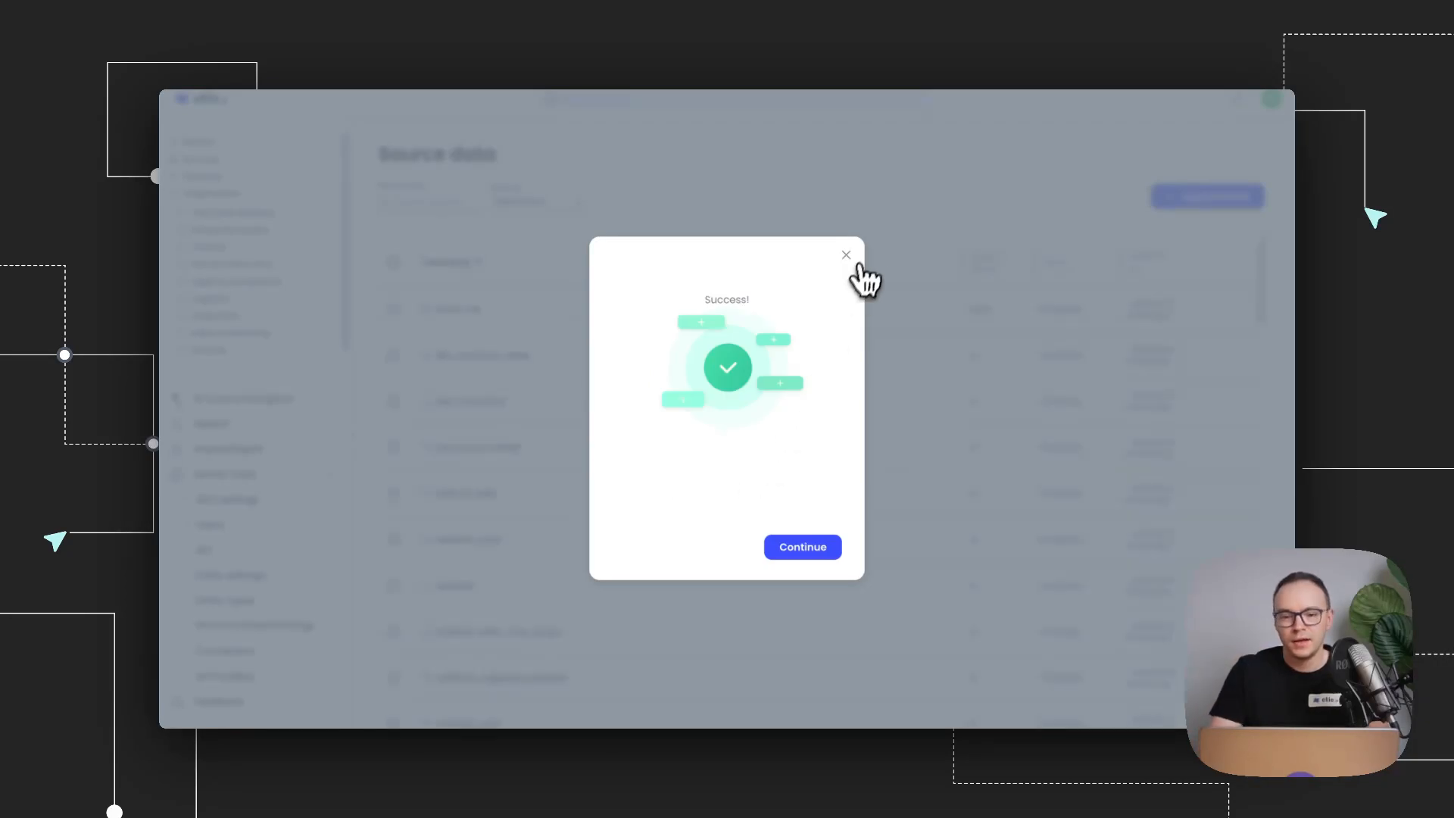
click(845, 255)
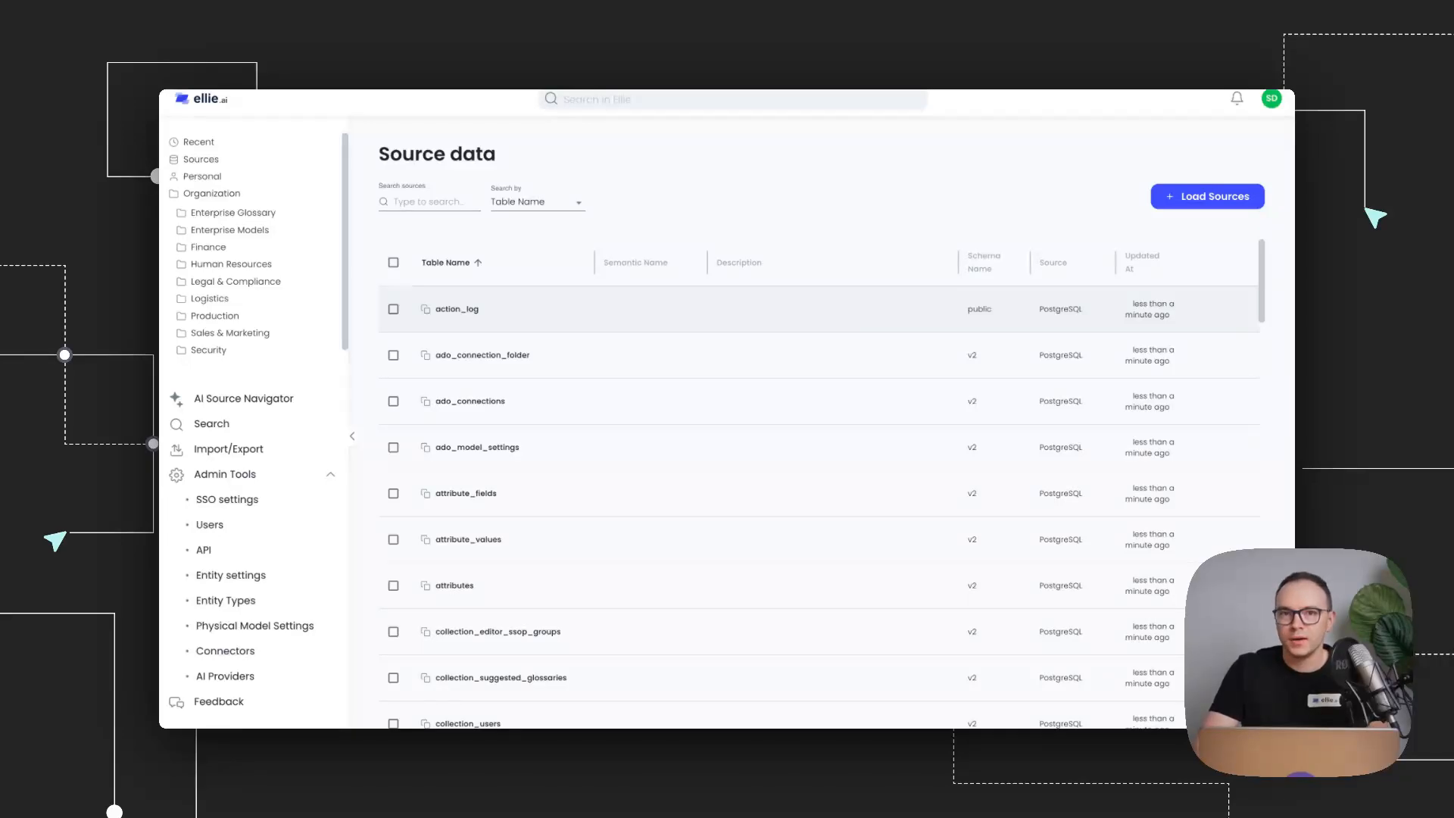
Review the attributes table's columns, then scroll through the AI-generated table descriptions
click(454, 585)
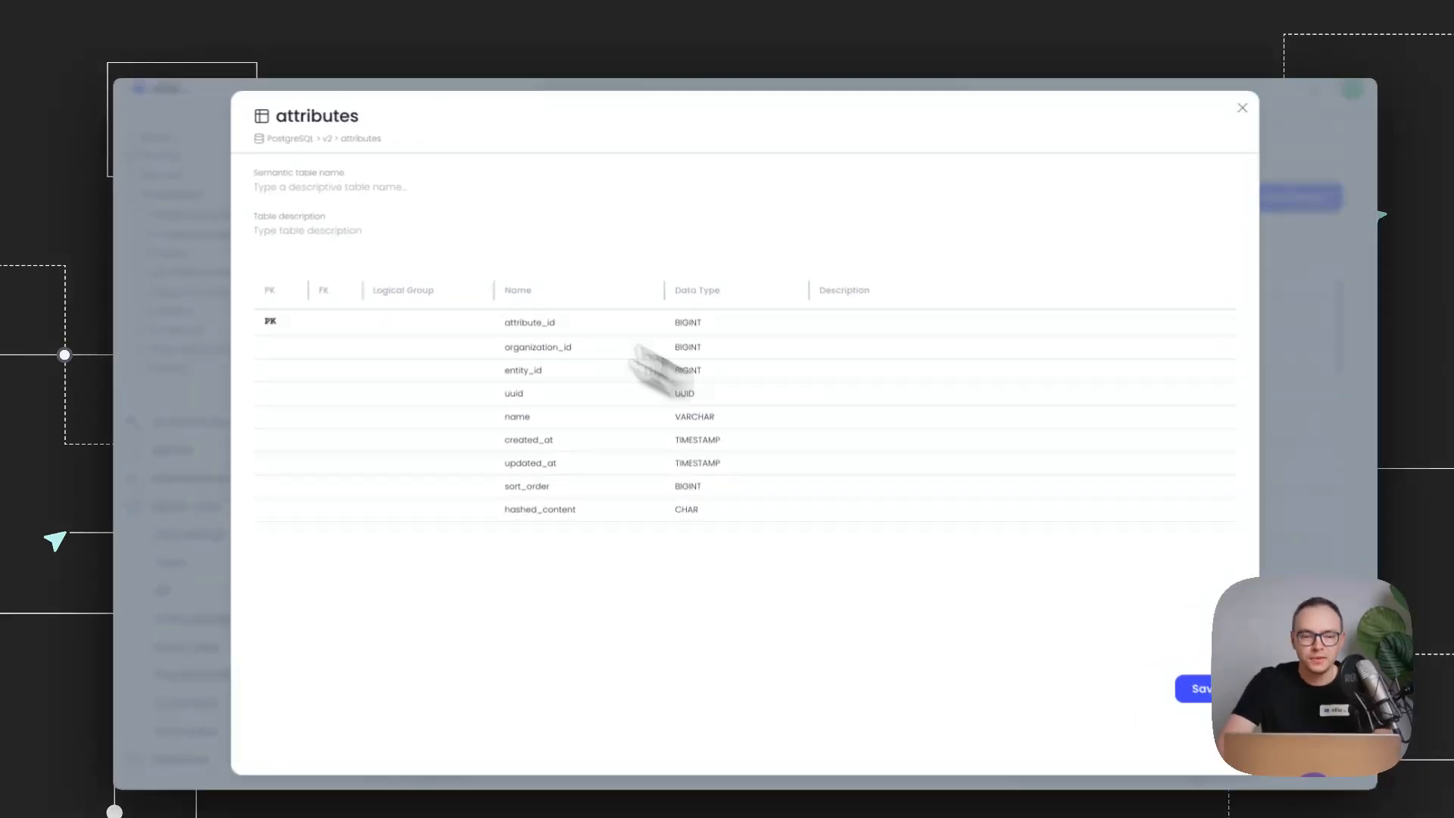
click(1243, 107)
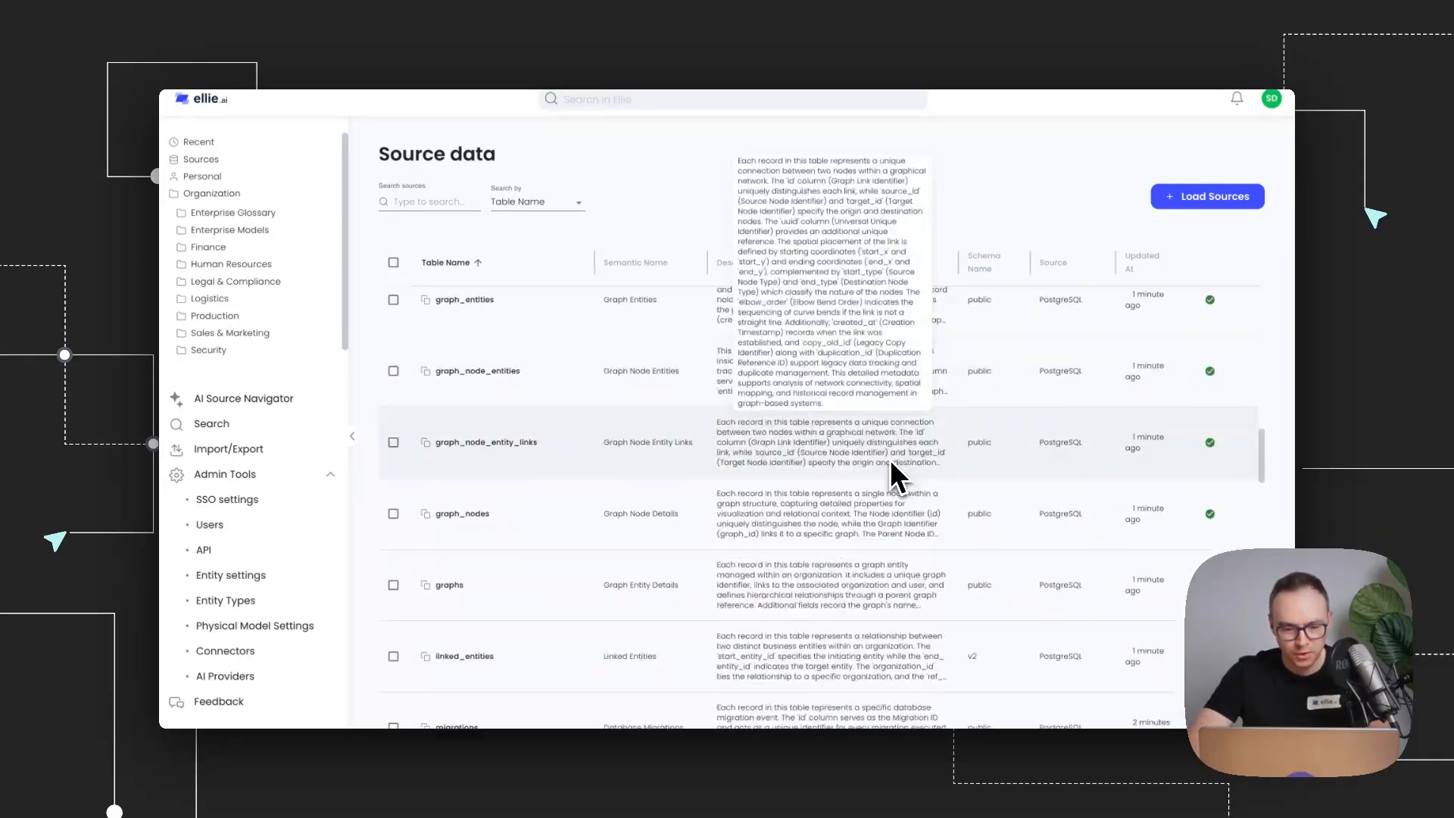
scroll(down, 3)
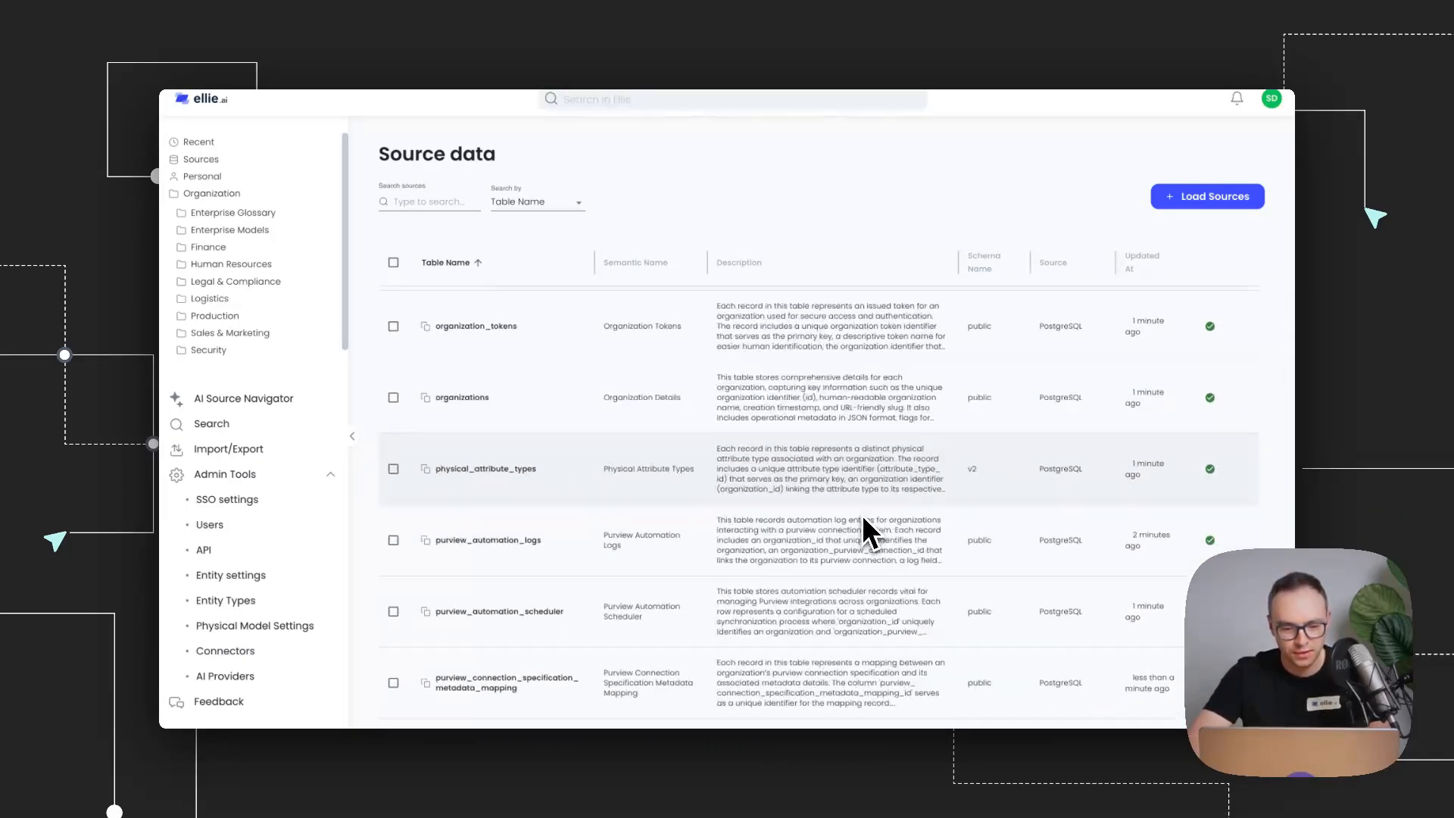
scroll(down, 3)
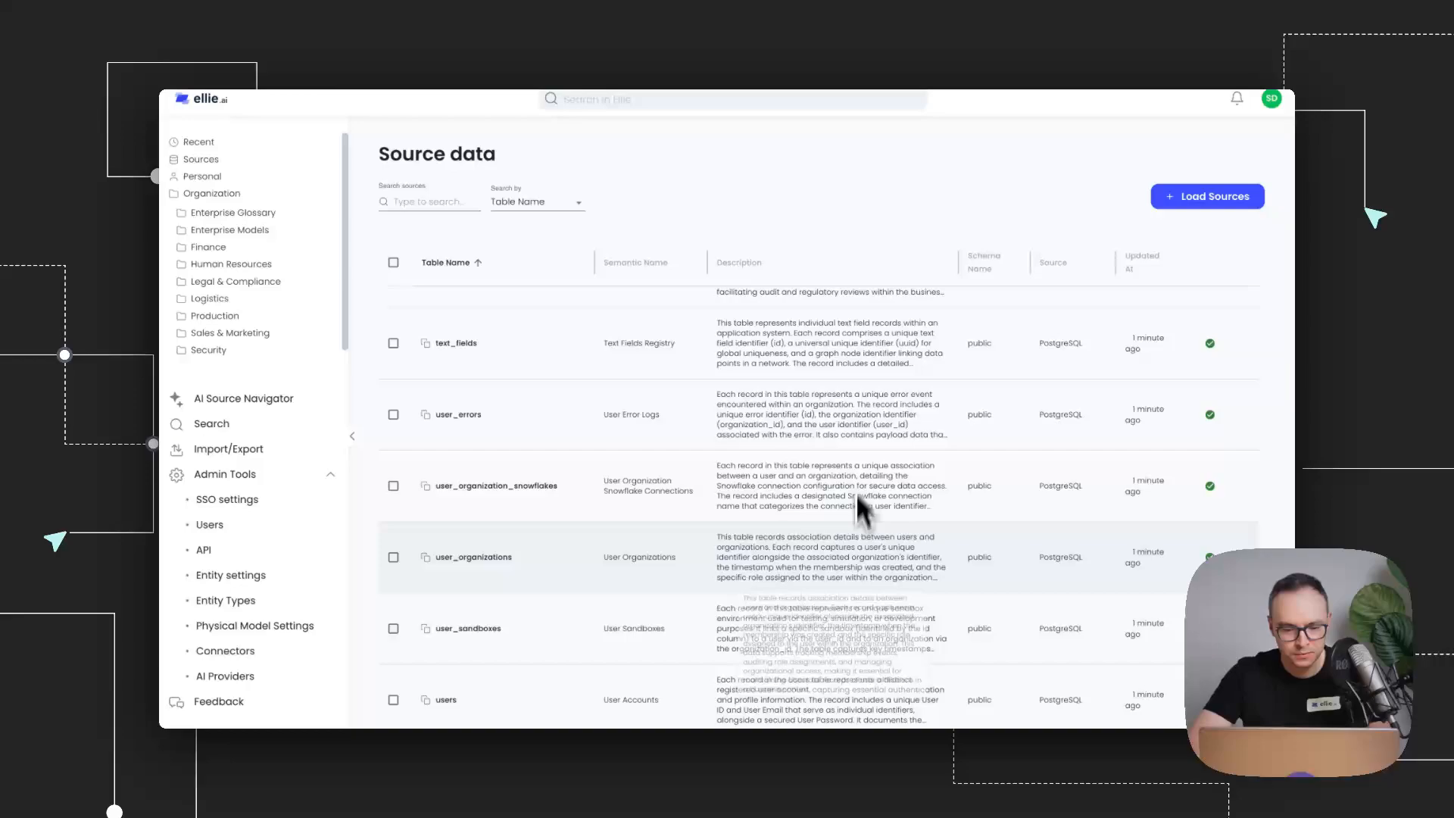
scroll(down, 3)
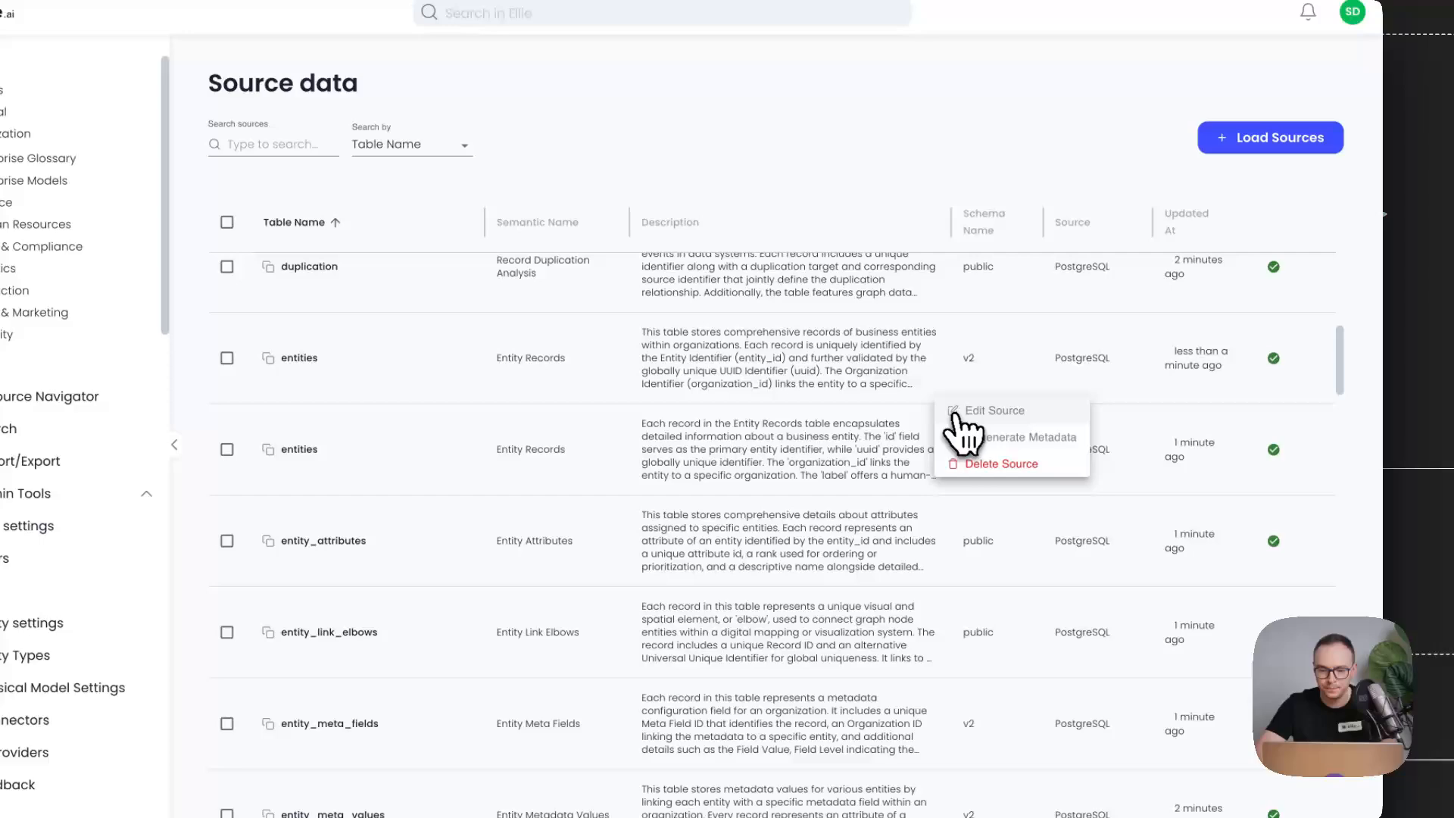
Browse the entities table details, then start a new AI Source Navigator chat
click(993, 410)
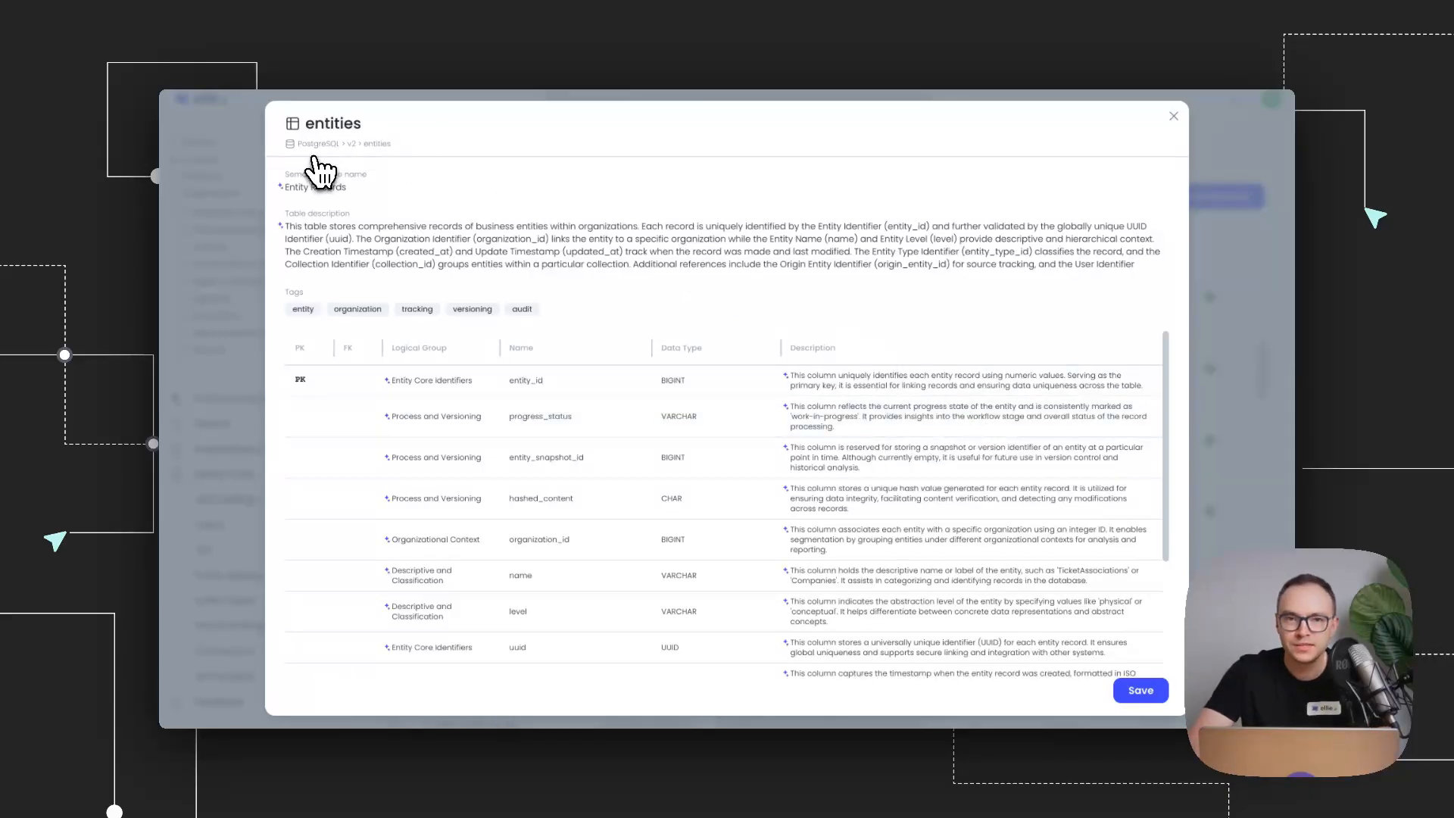
mouse_move(283, 181)
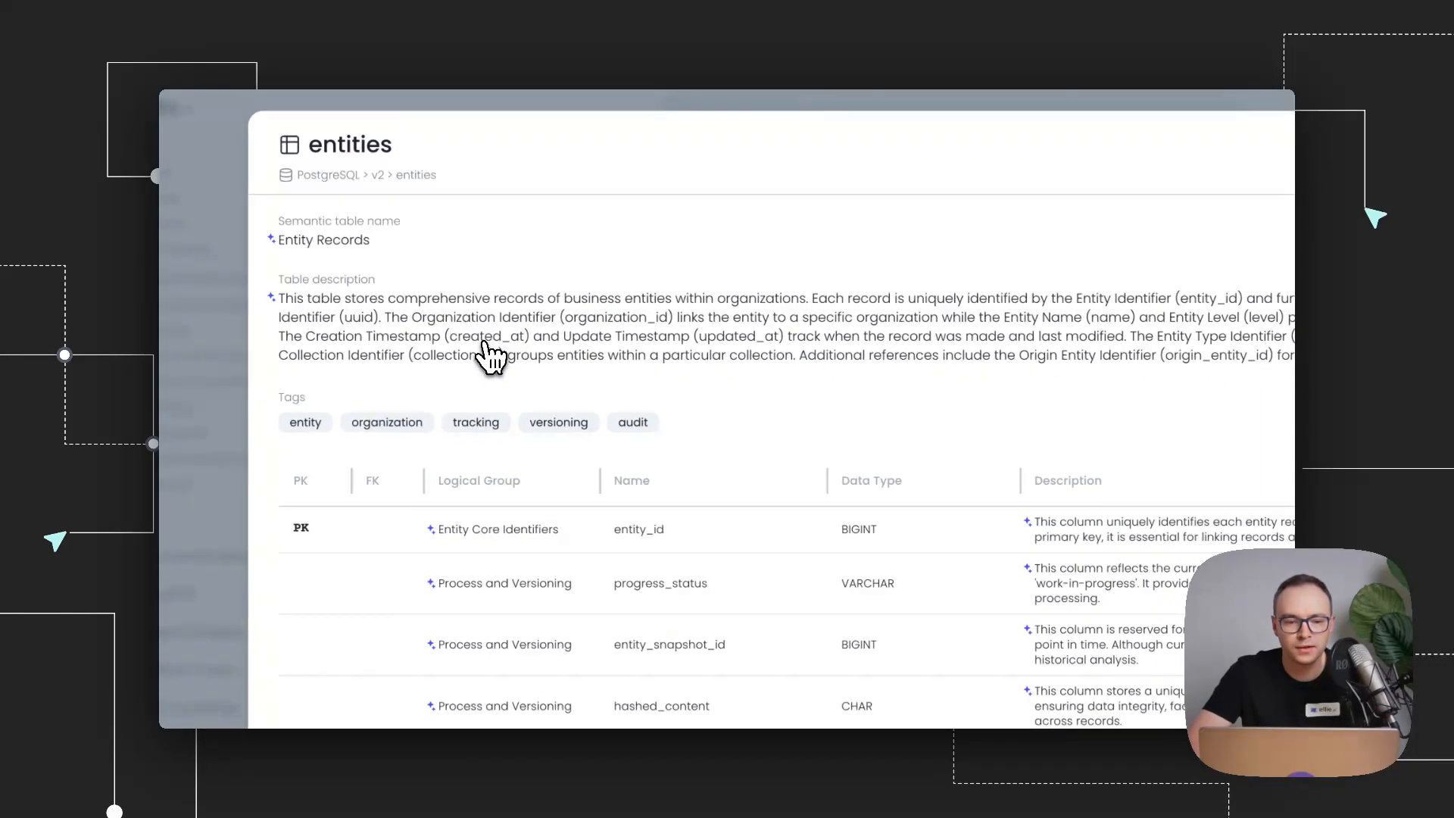
scroll(down, 3)
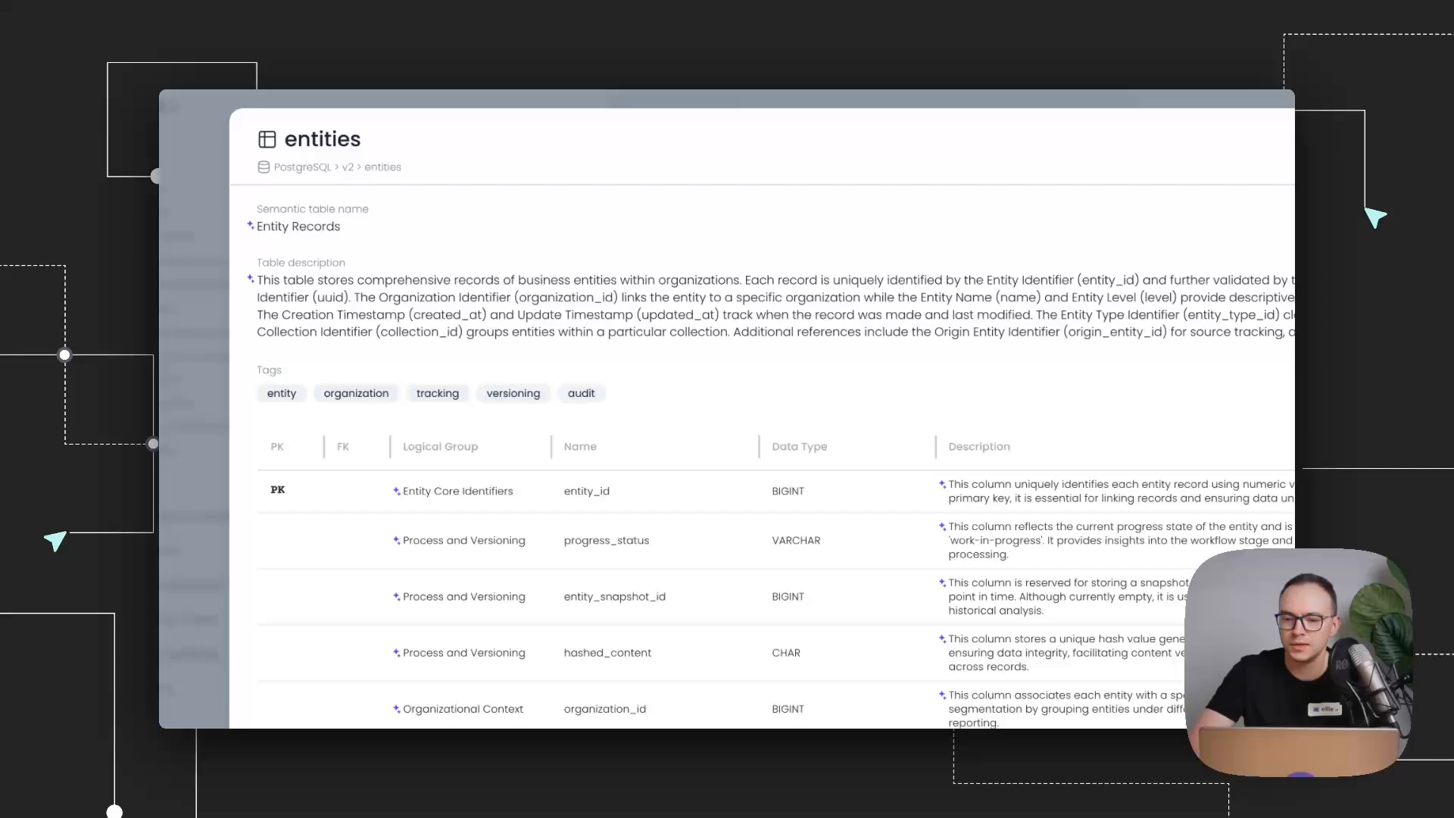
scroll(down, 3)
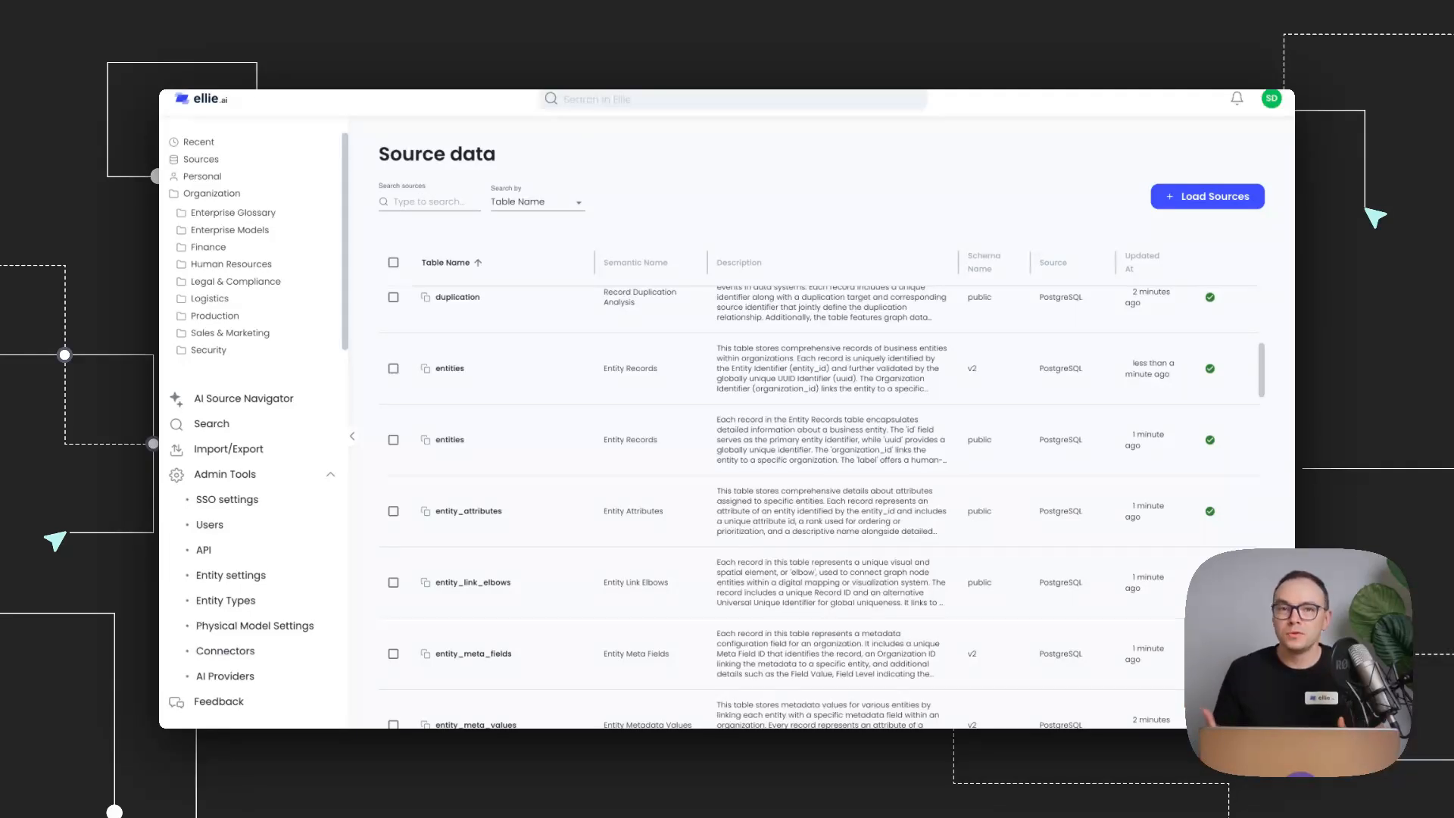
mouse_move(974, 380)
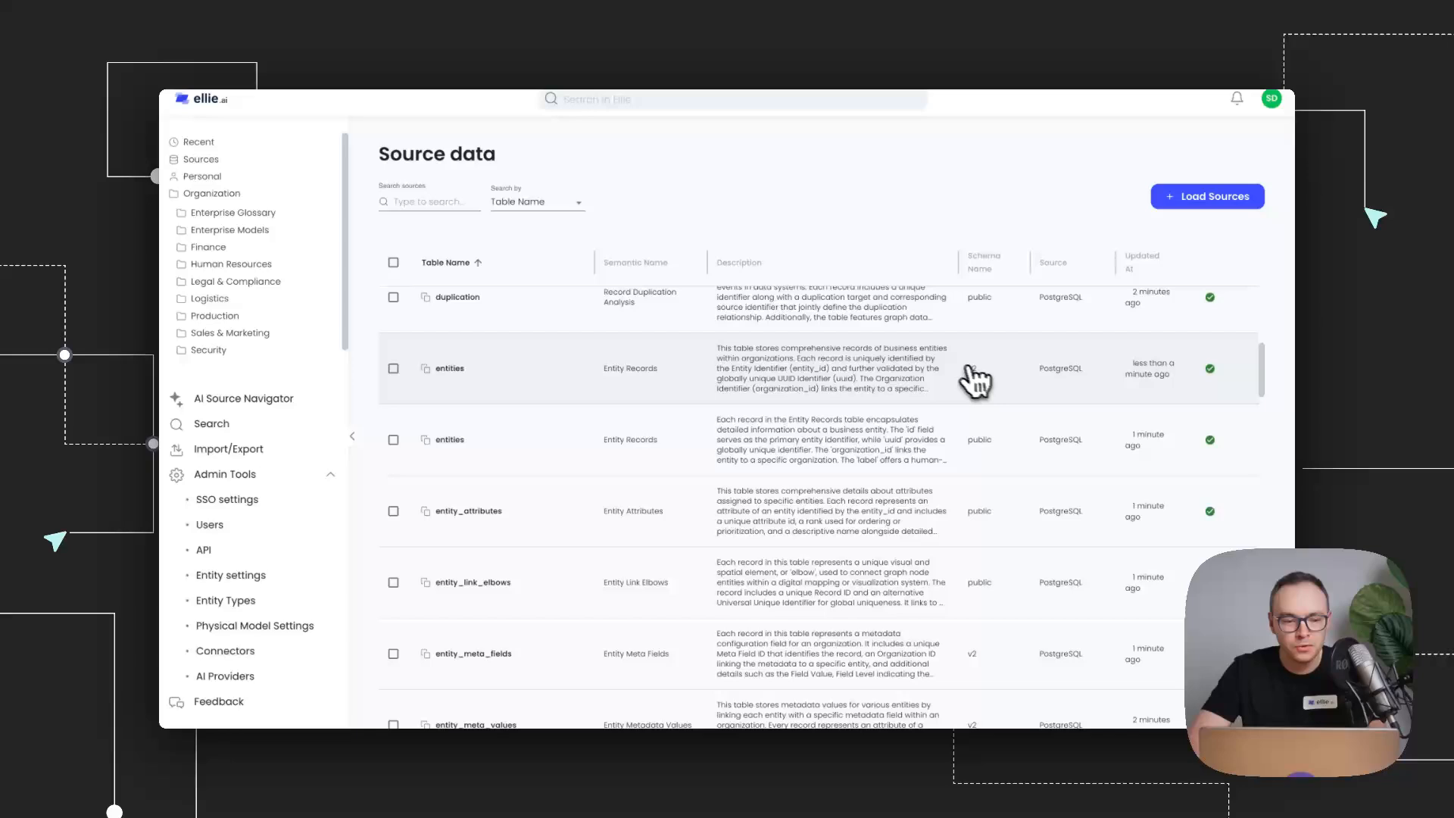
click(243, 398)
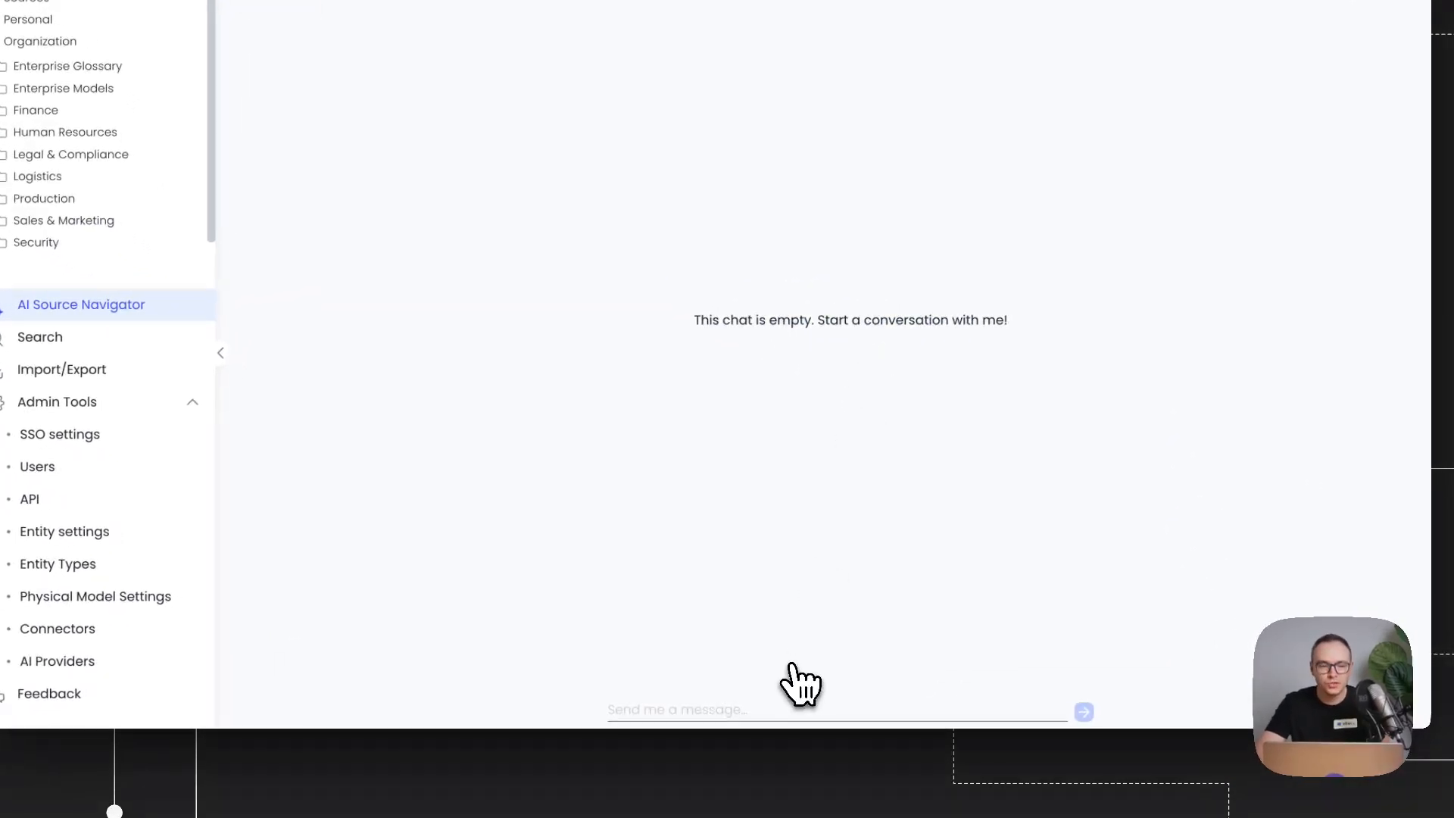
Ask the assistant how many entities exist for each organization
click(835, 710)
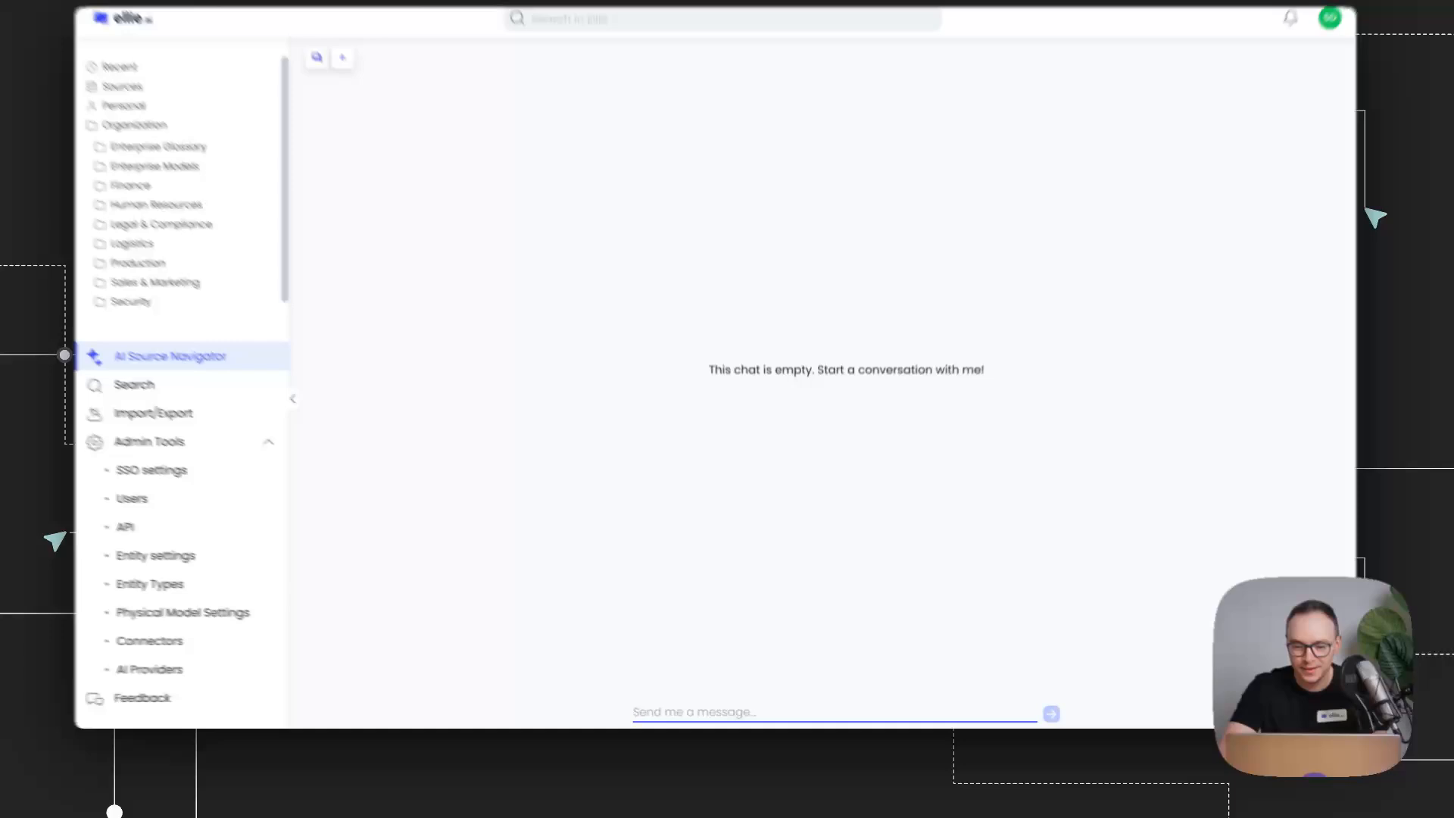
text(I want to)
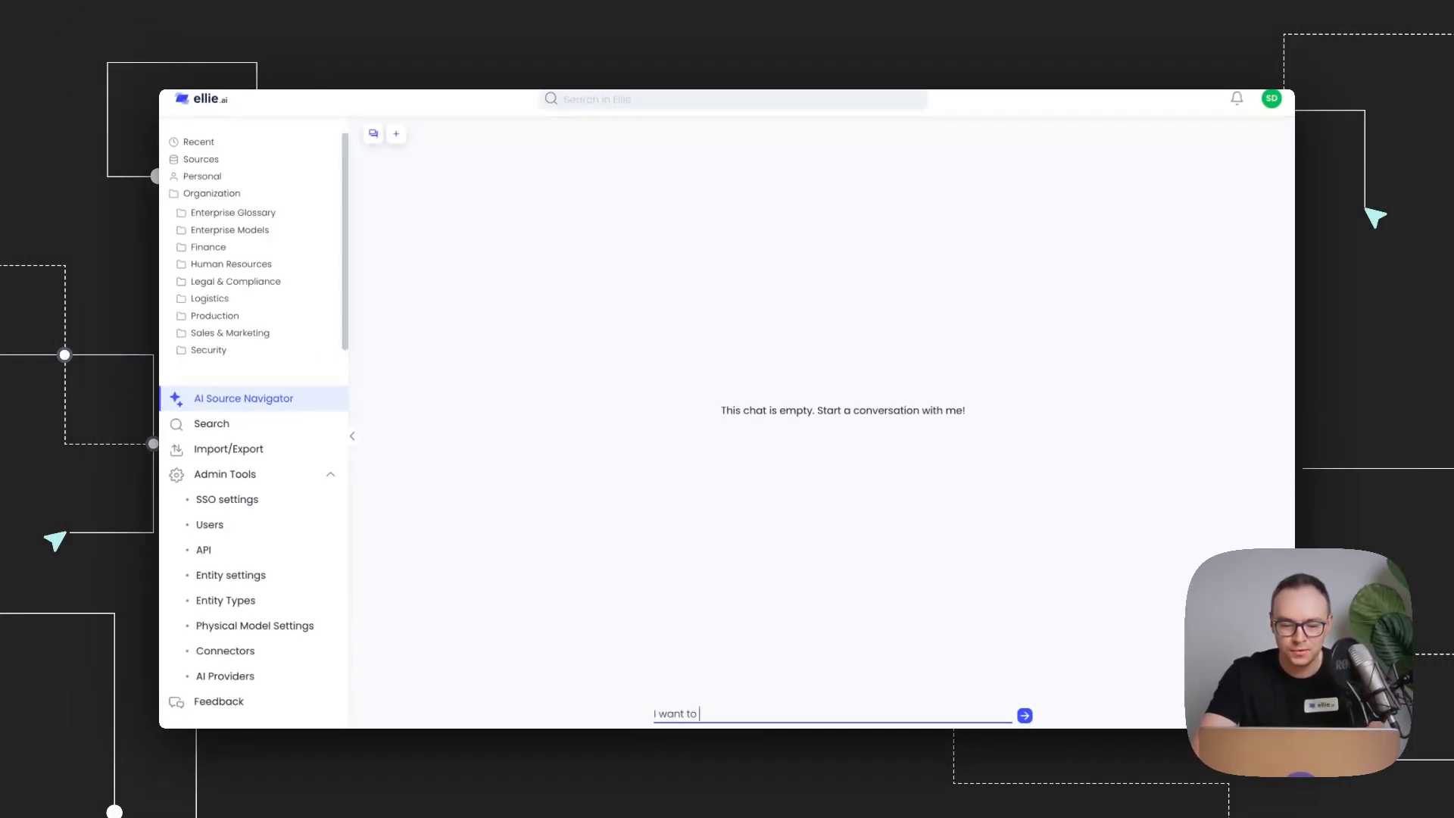
text(know how many entities do we have per)
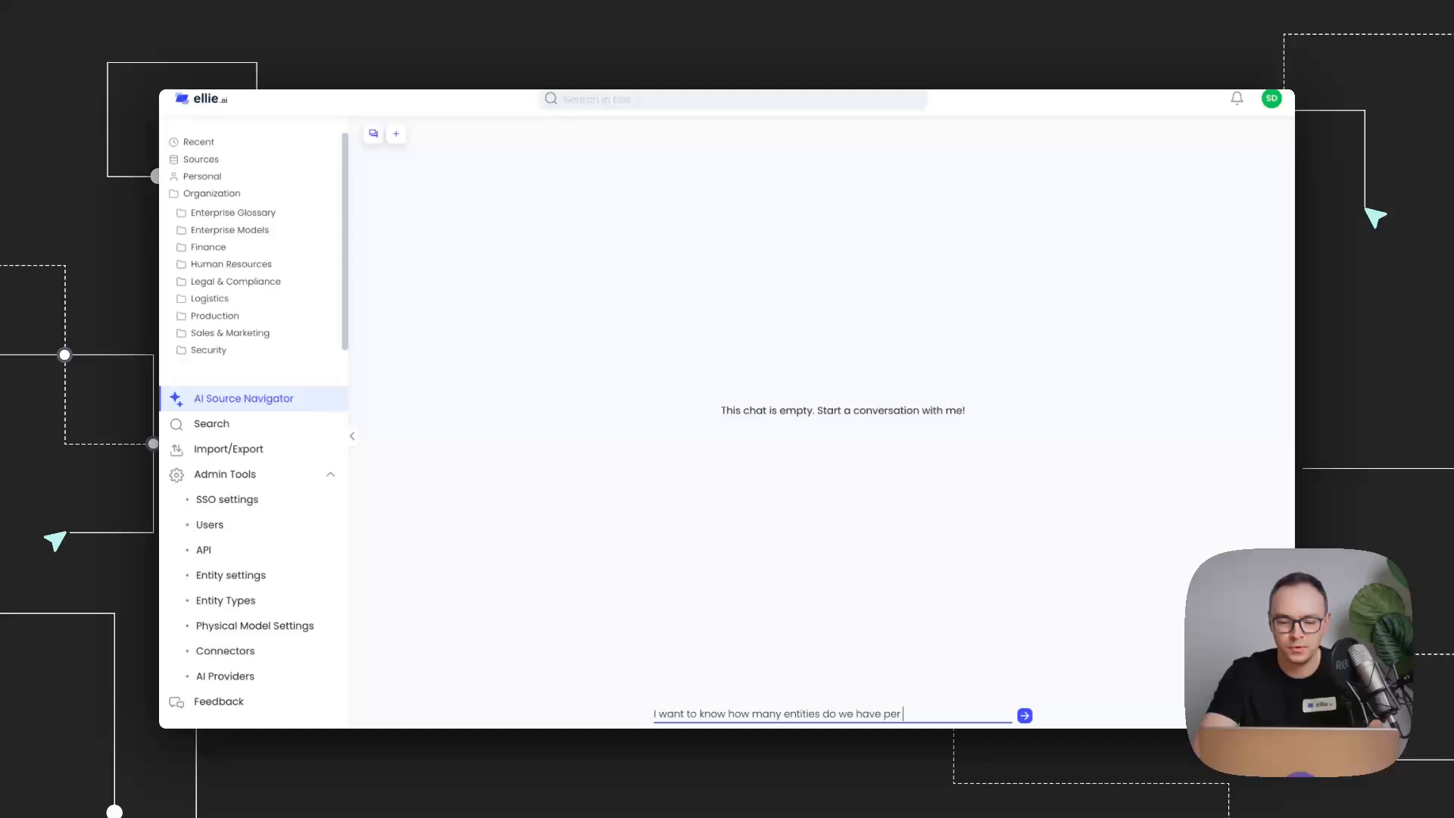
text(each organizatio)
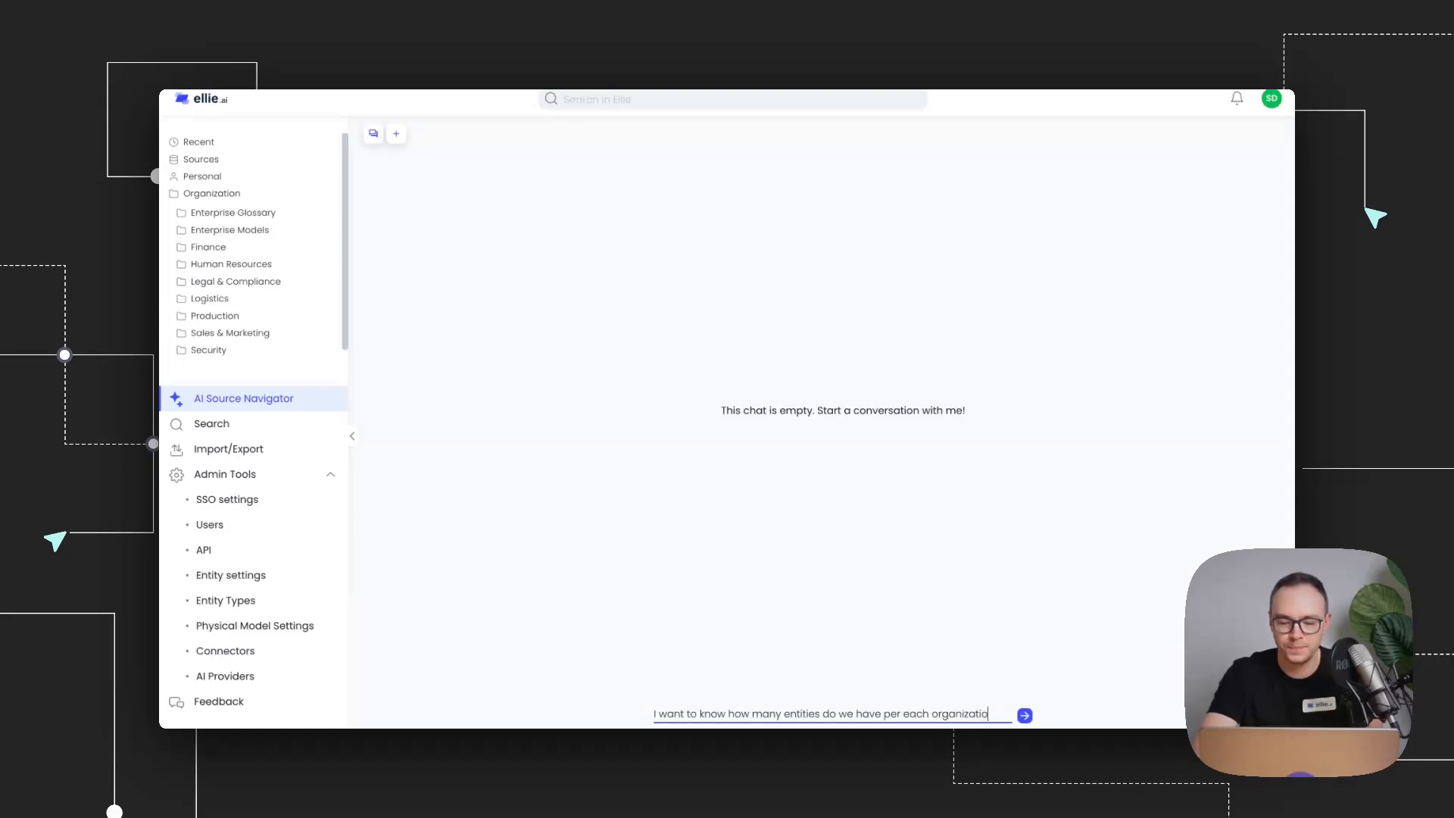
click(1024, 715)
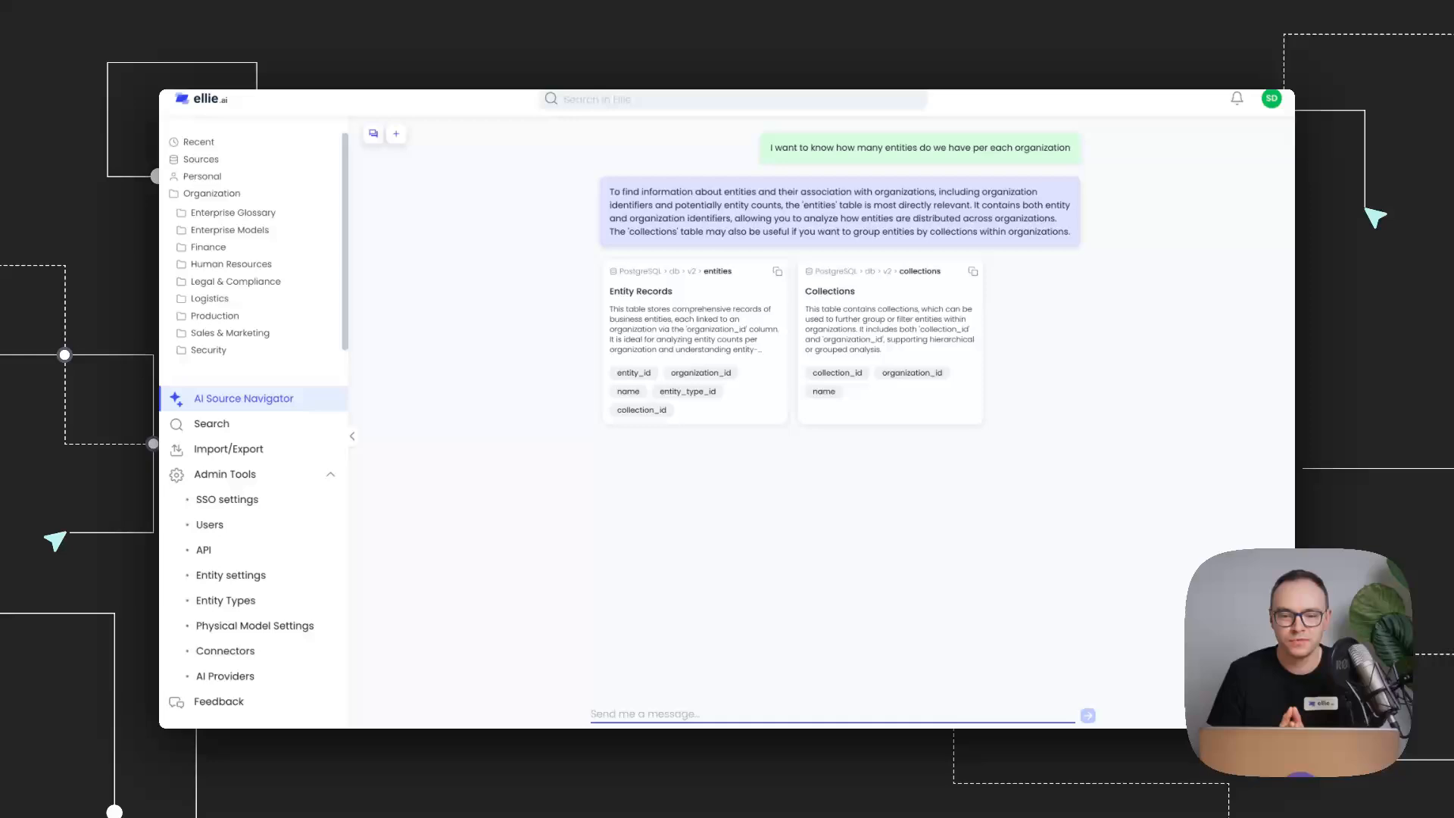
mouse_move(768, 718)
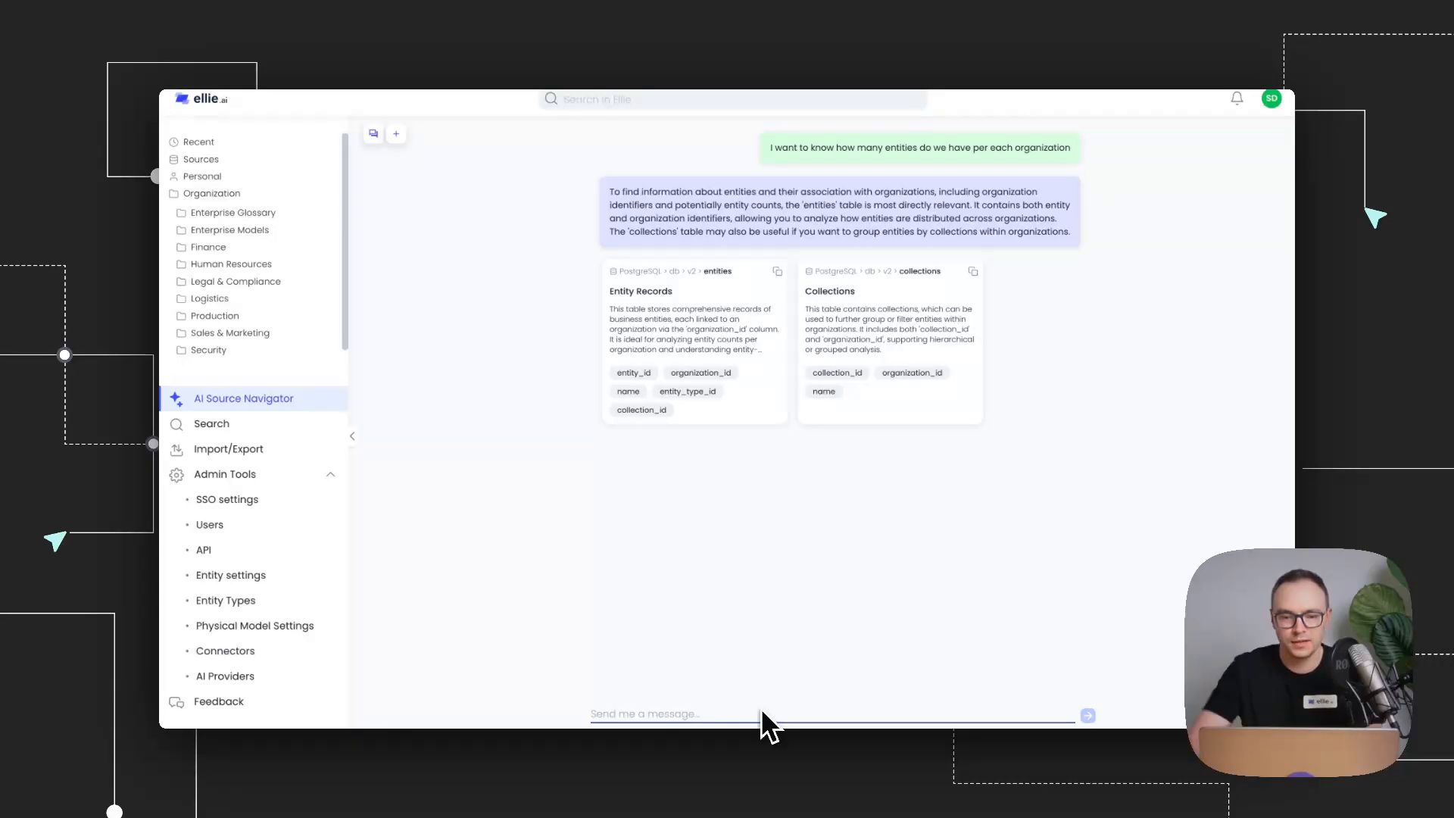
mouse_move(851, 425)
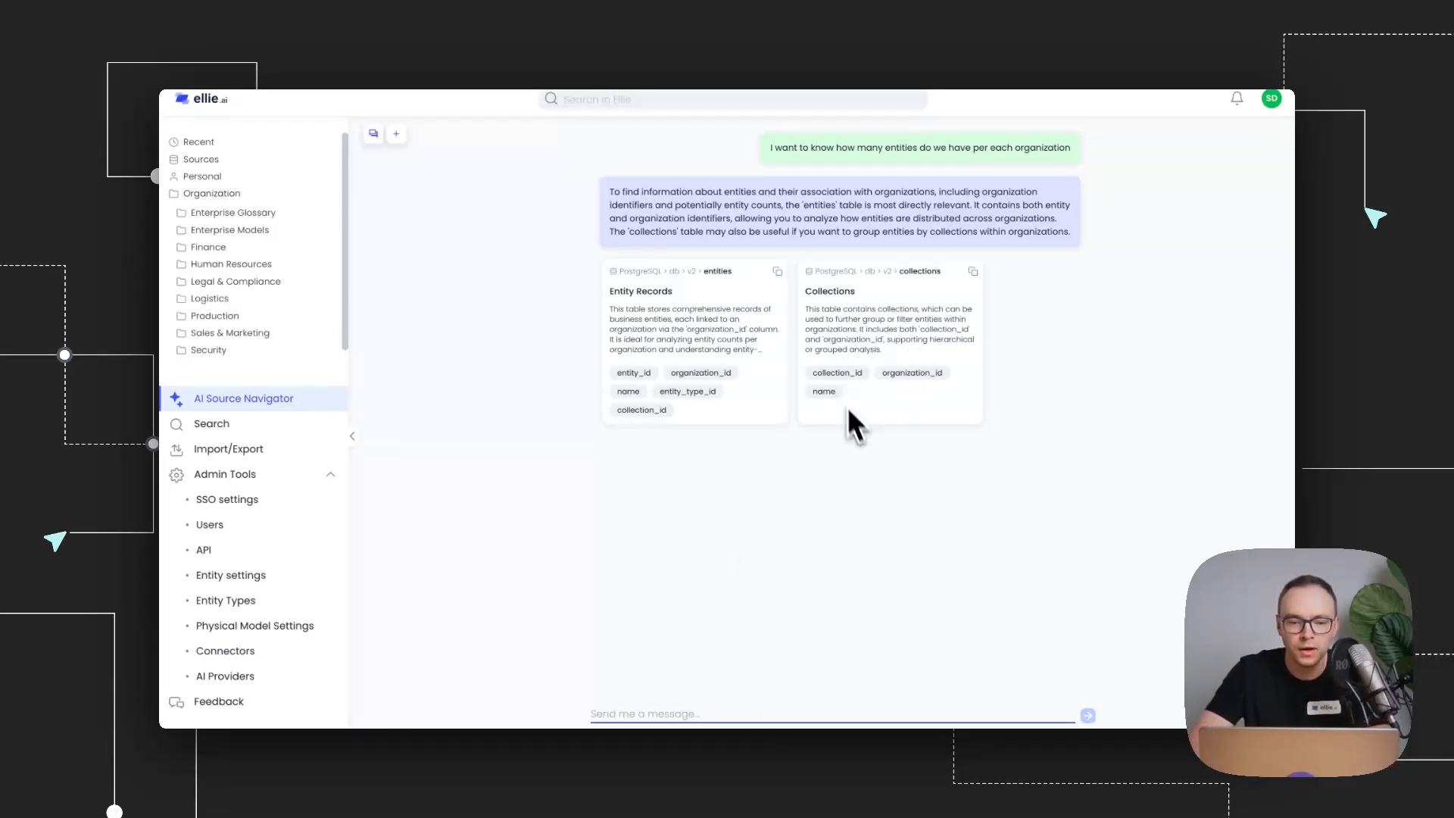
mouse_move(752, 320)
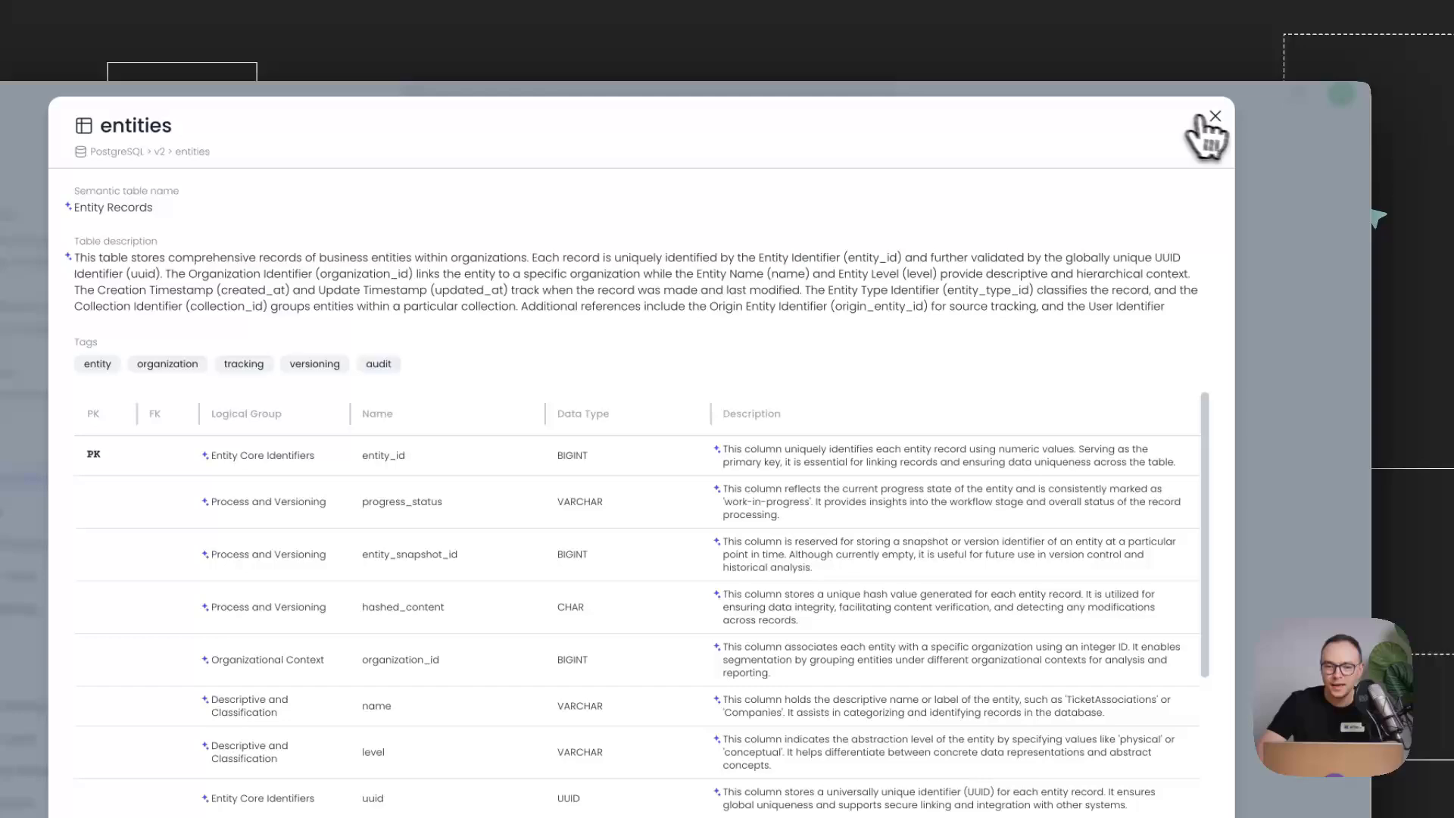
Close the entities table details dialog
click(1214, 115)
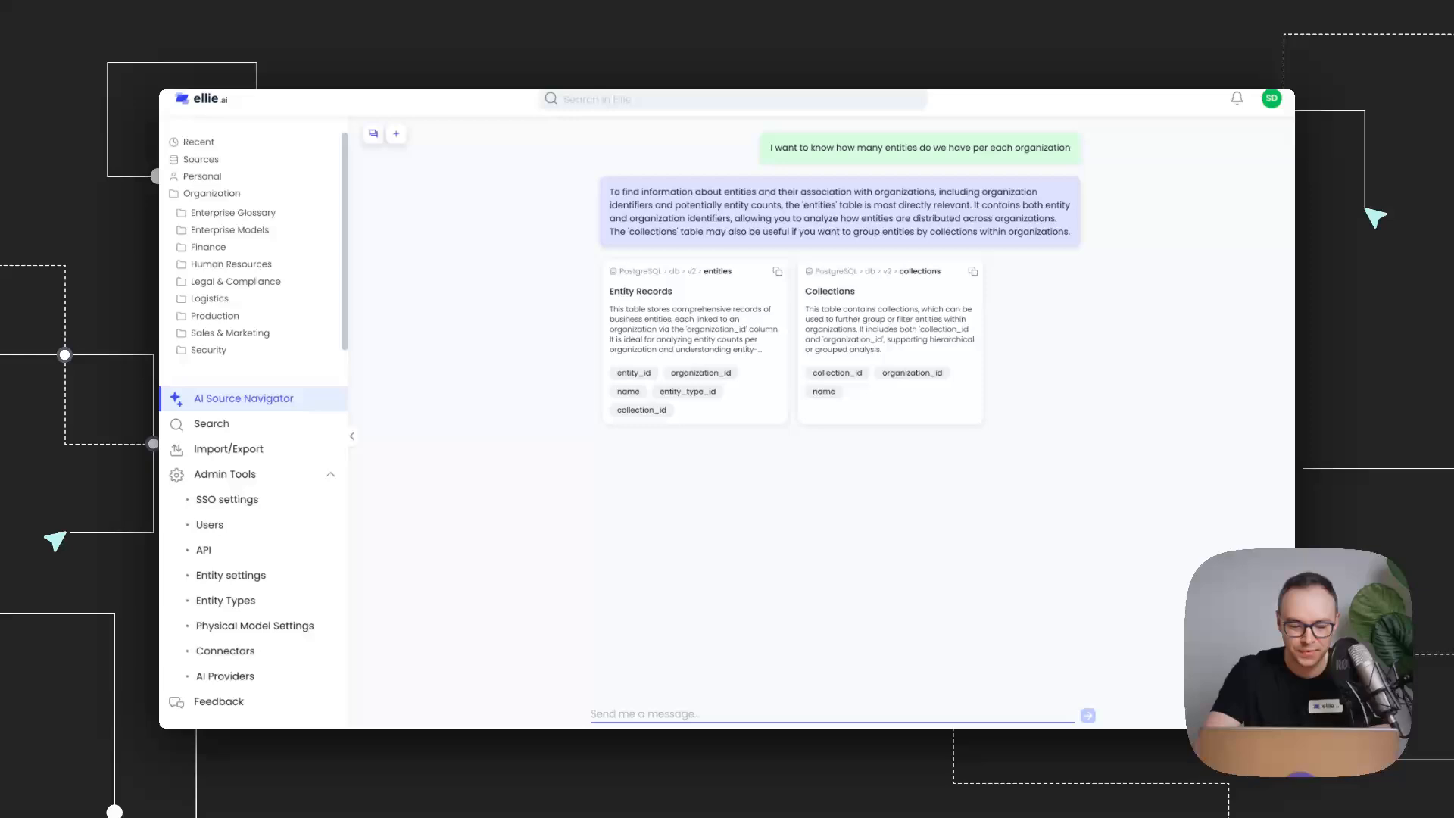
Request SQL code for the analysis using v2.entities, ordered descending
text(Great! Let's use the v2)
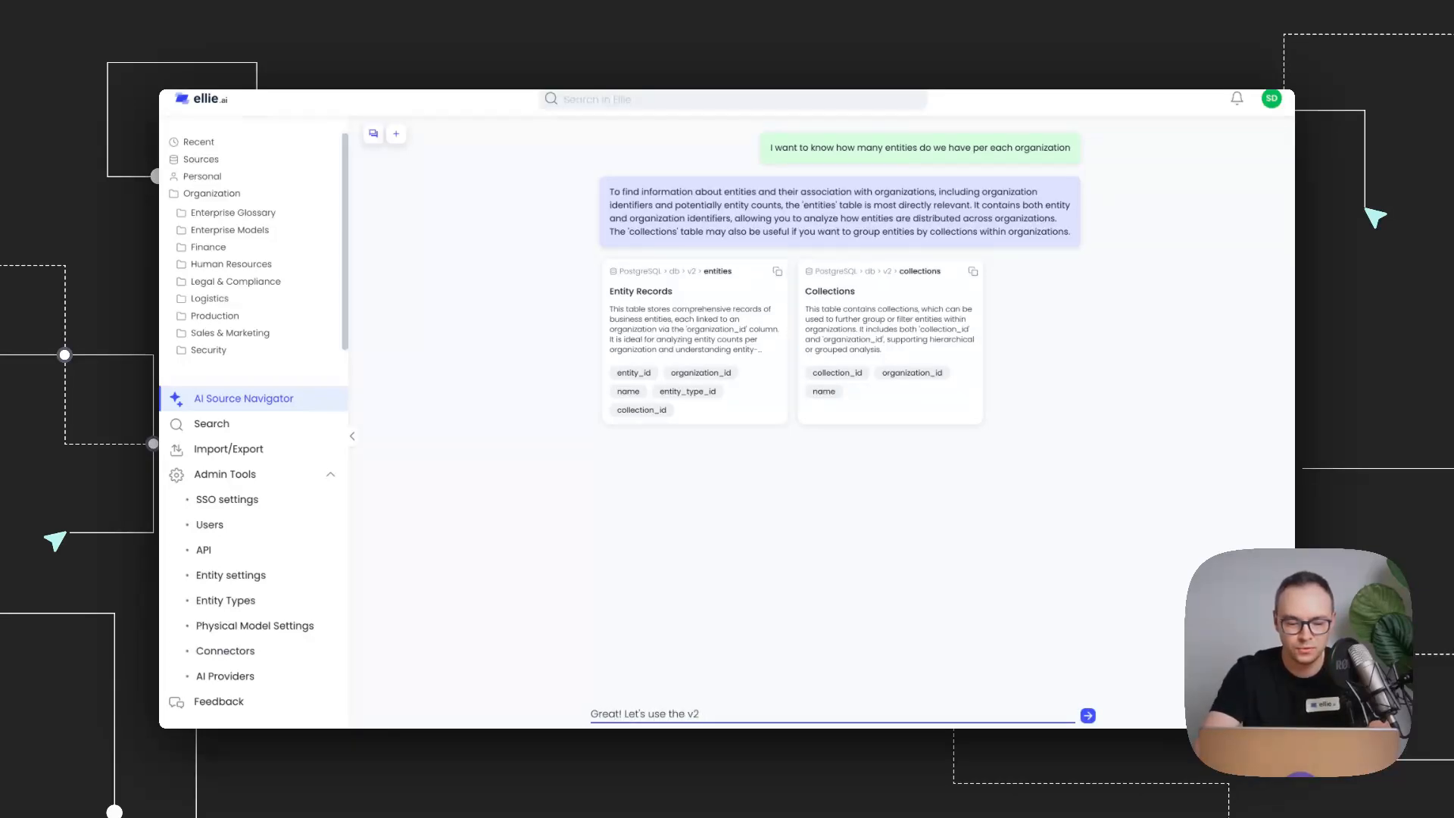
text(.entities to)
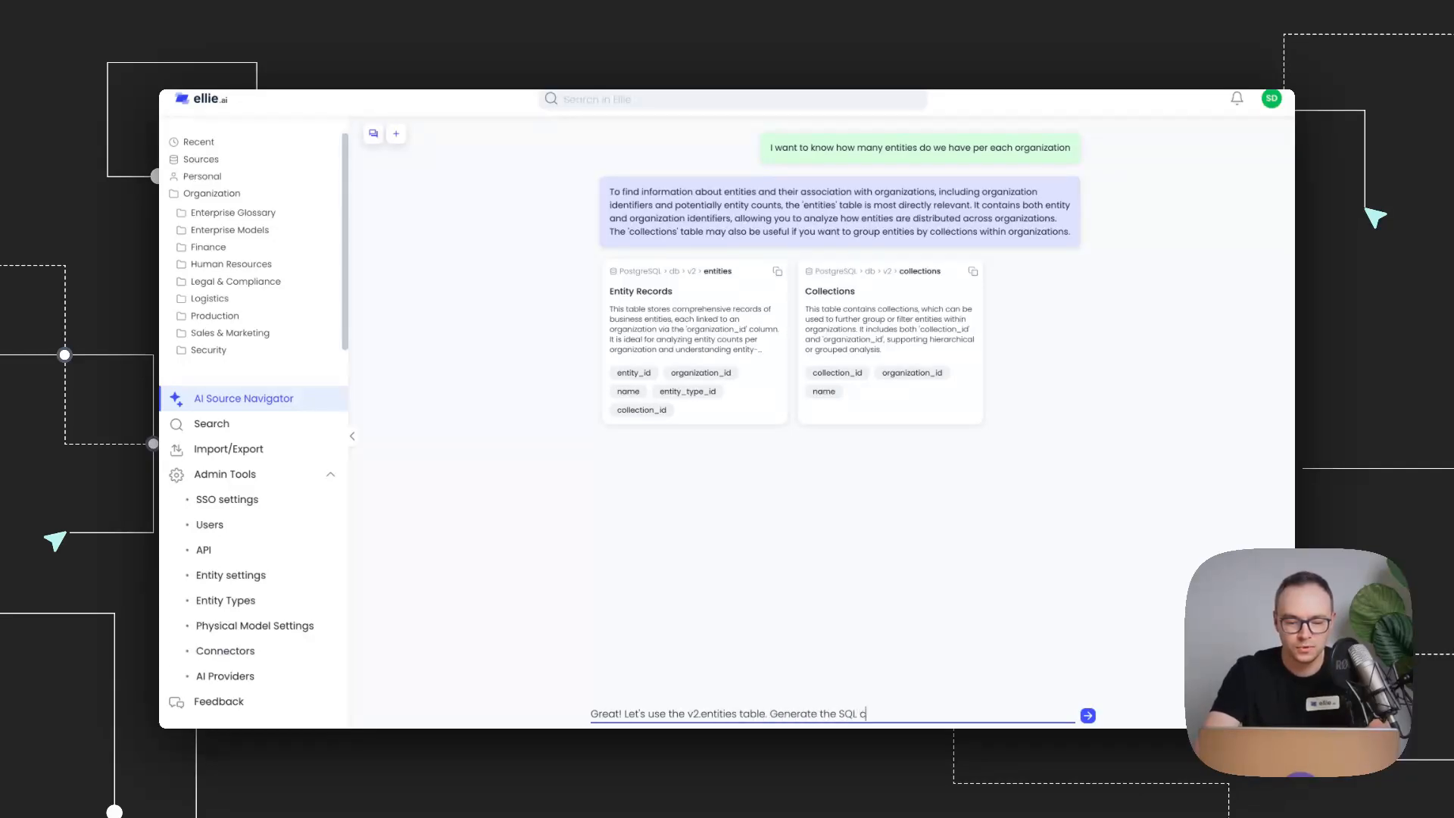
text(ode for my)
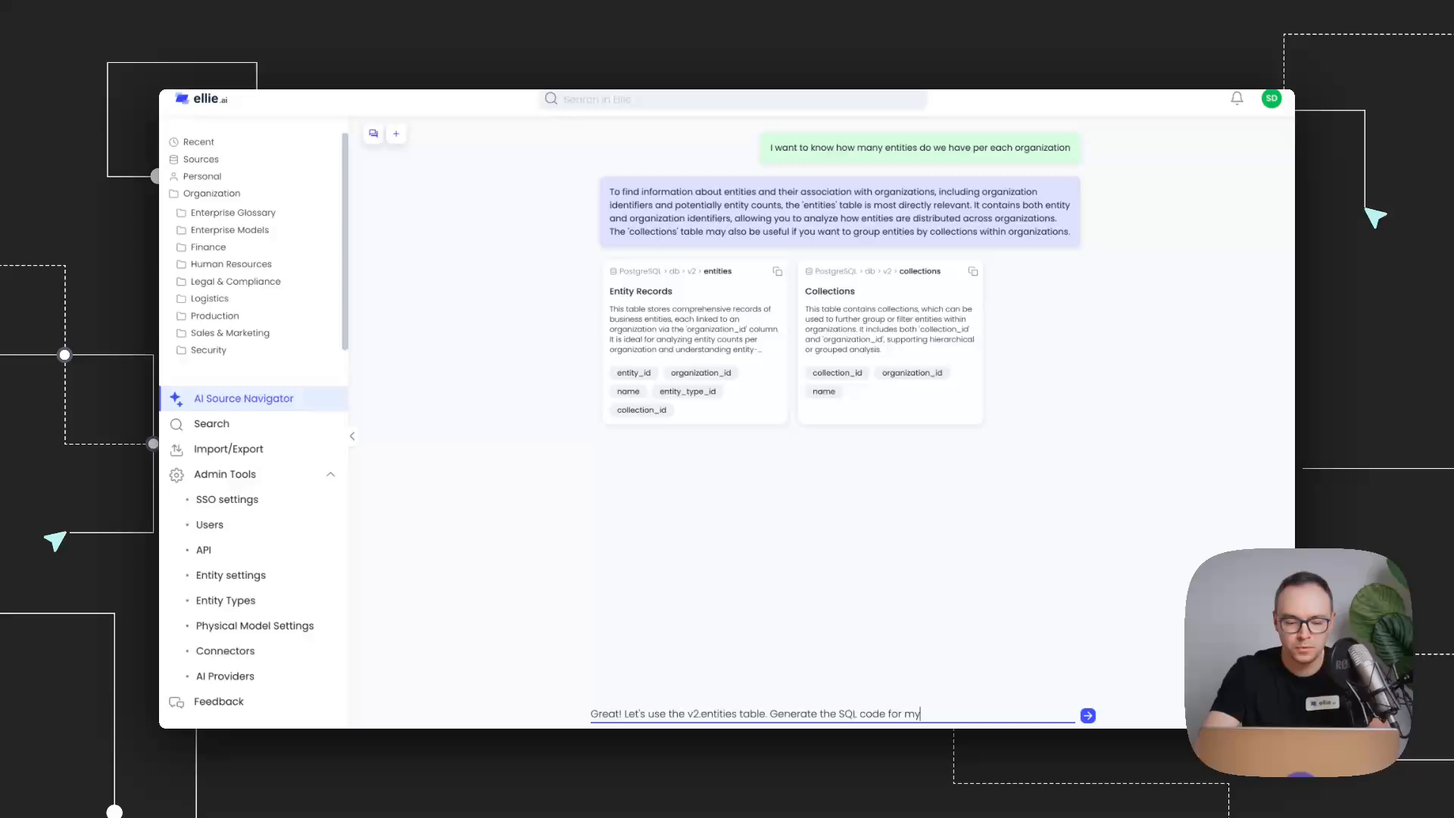
text(analysis.)
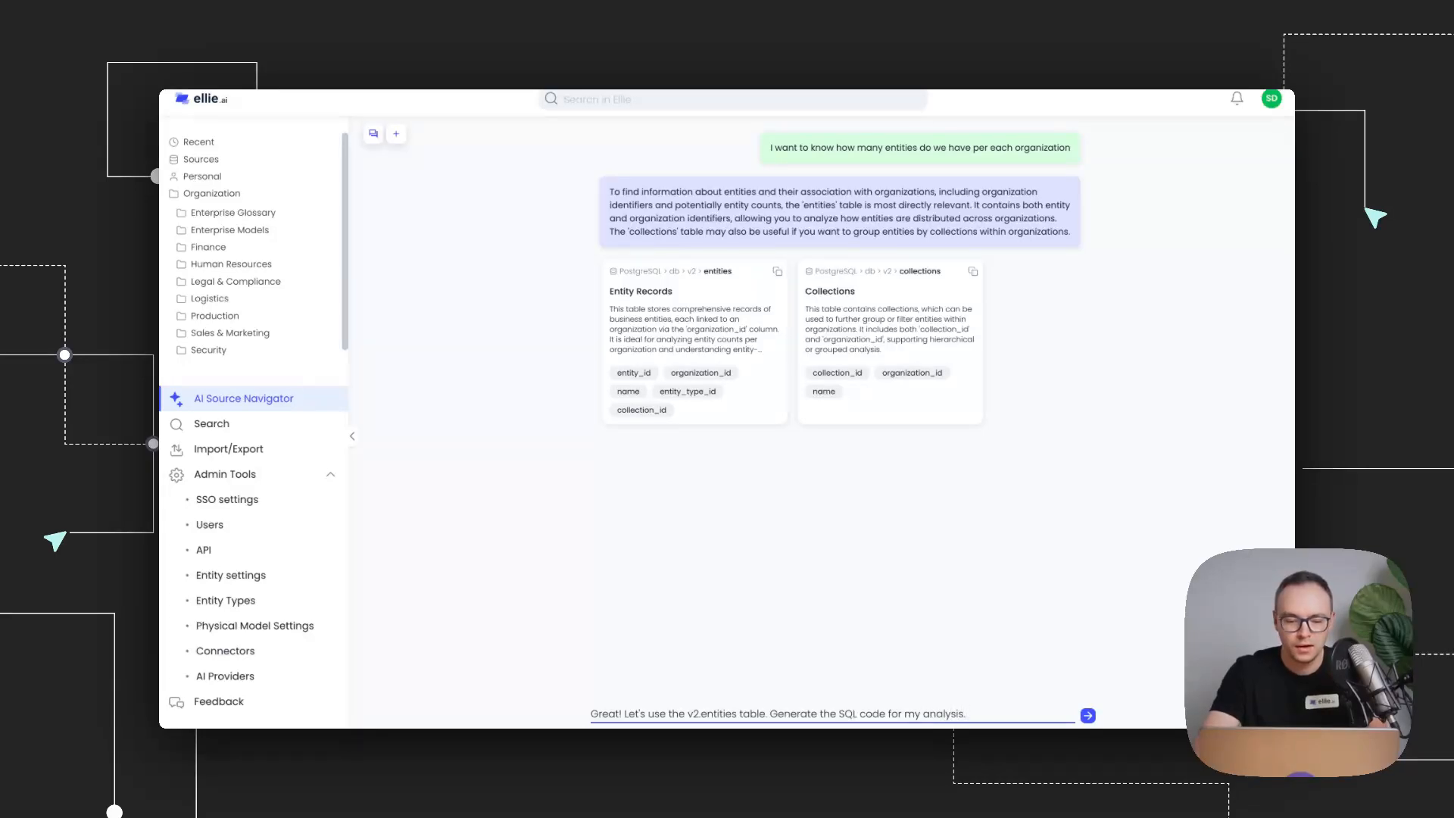
text(Order in Descend)
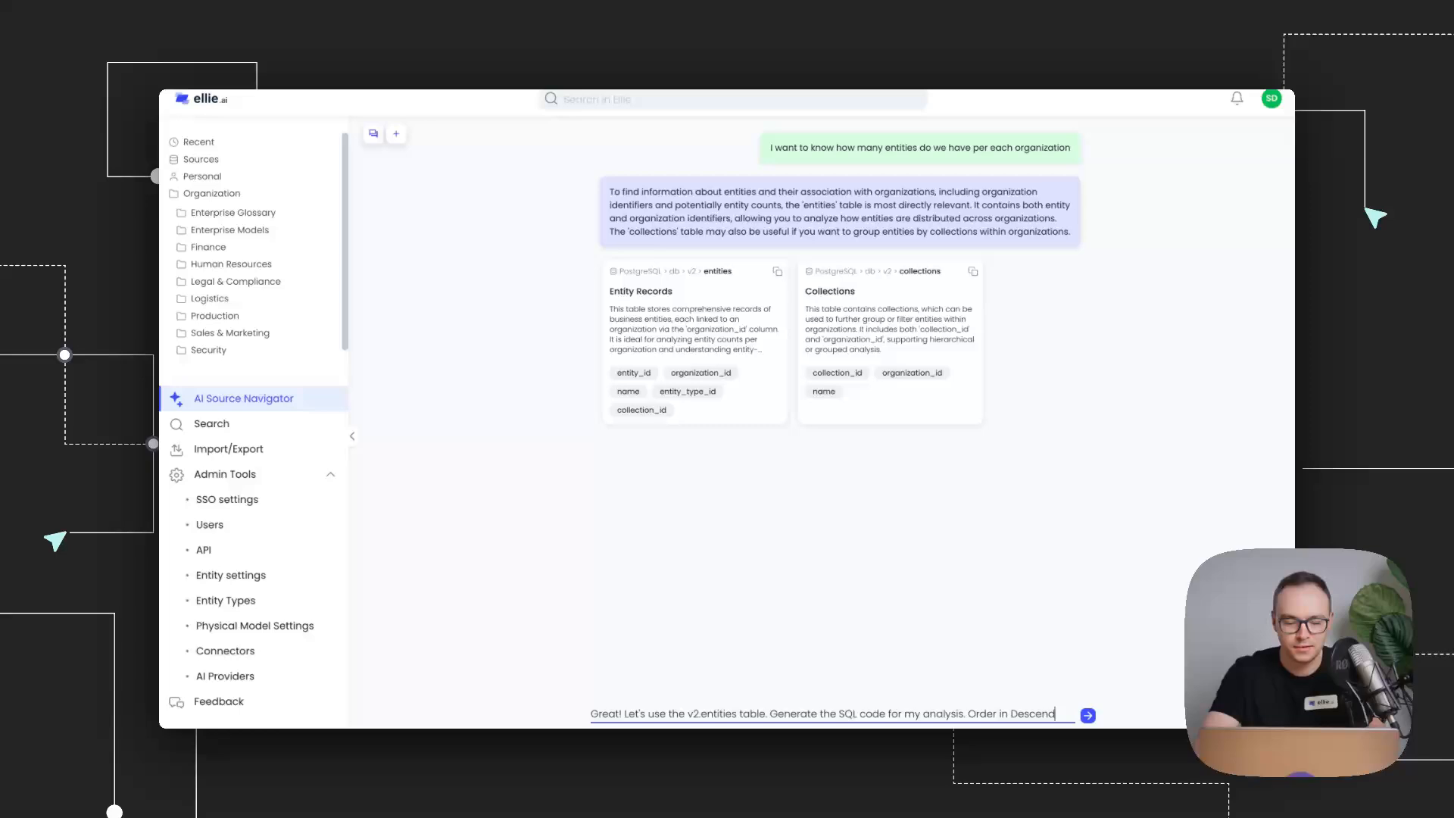
click(1087, 715)
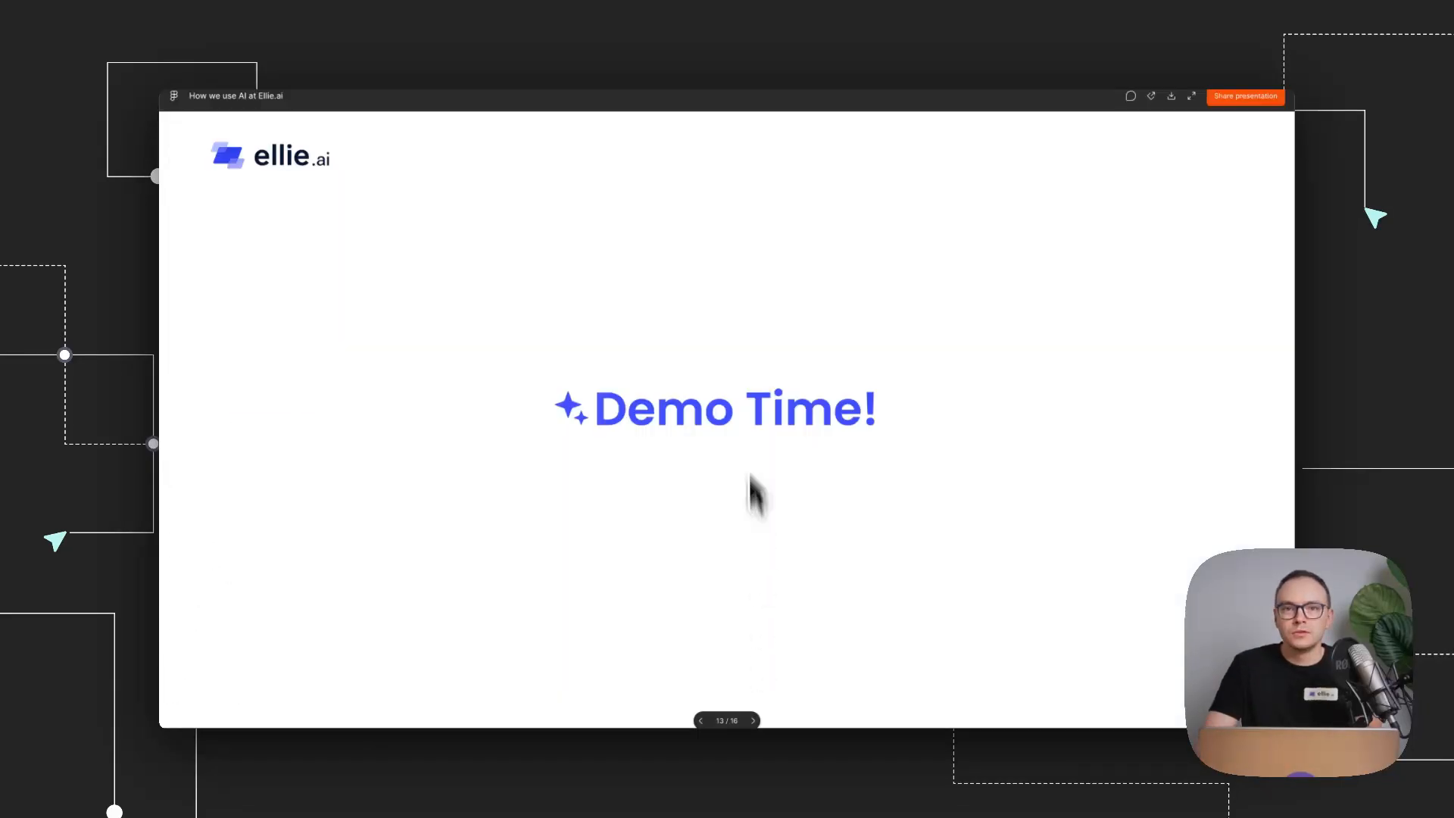
Advance from the Demo Time! slide to the AI Future for Ellie slide
click(752, 721)
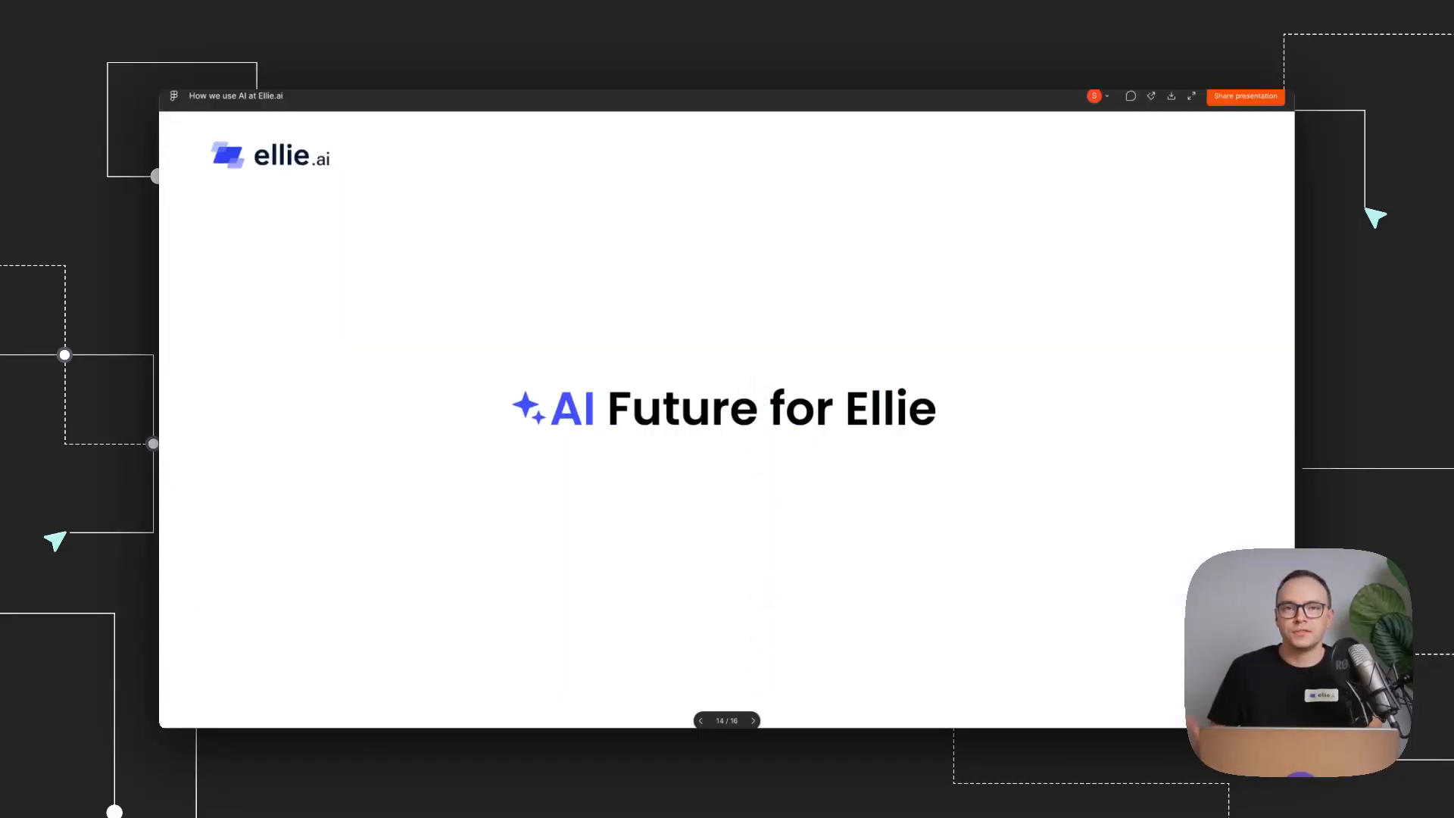